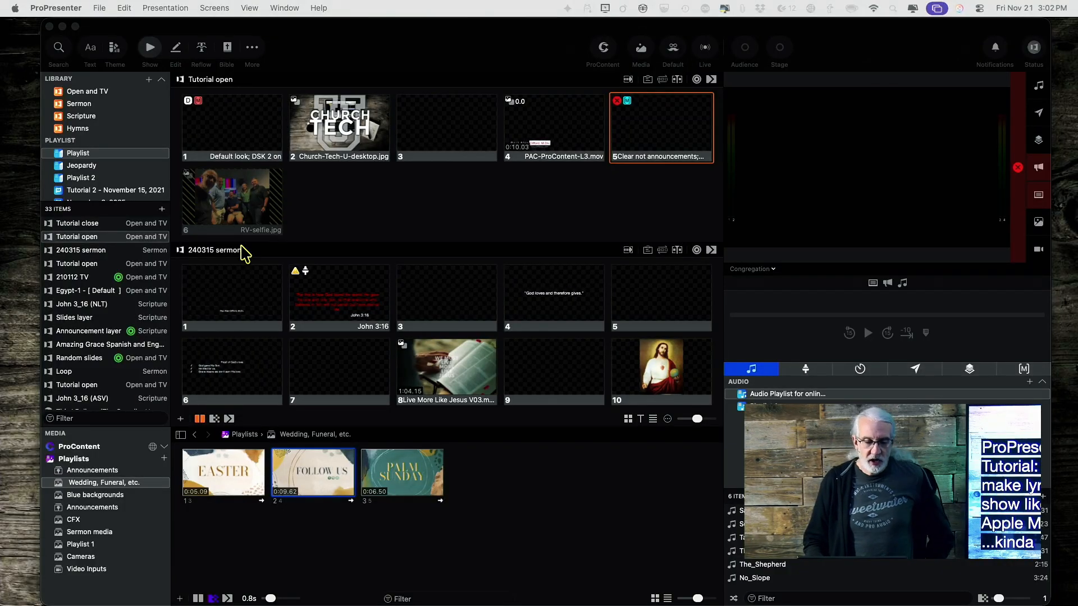
pyautogui.moveTo(86, 301)
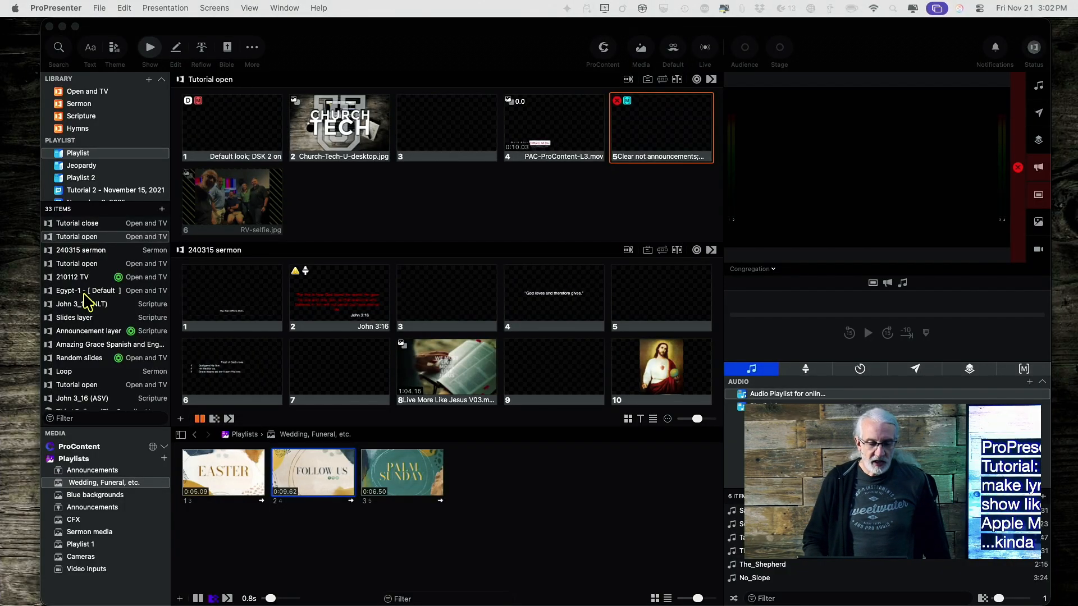
# Step: Select the 'Egypt-1 [Default]' song in the playlist sidebar
pyautogui.click(87, 290)
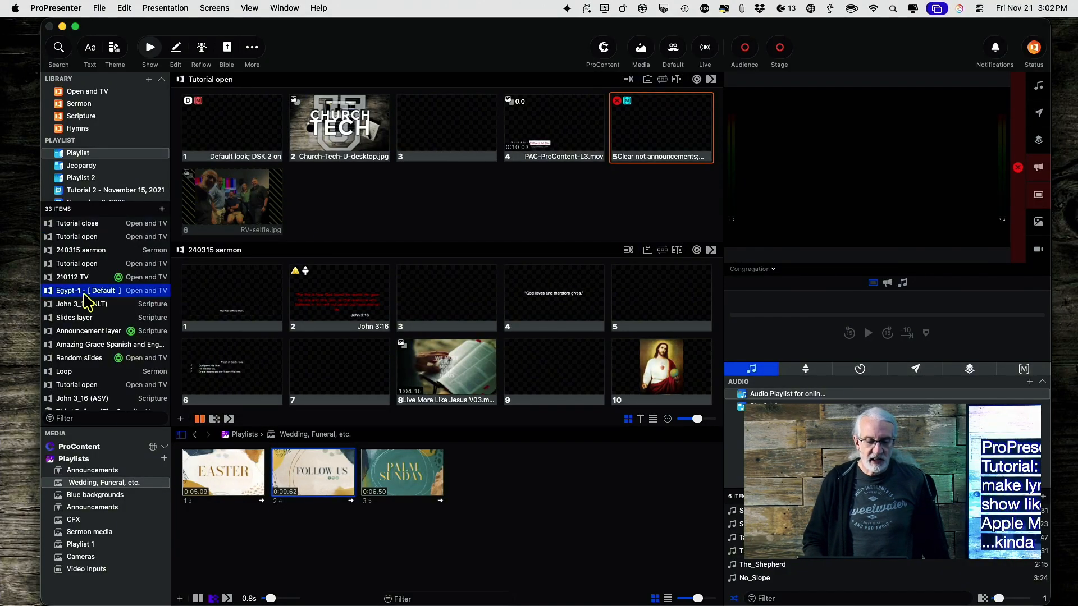
# Step: Load Egypt-1's slides and present the Deliverance slide, then the next slide
pyautogui.click(68, 289)
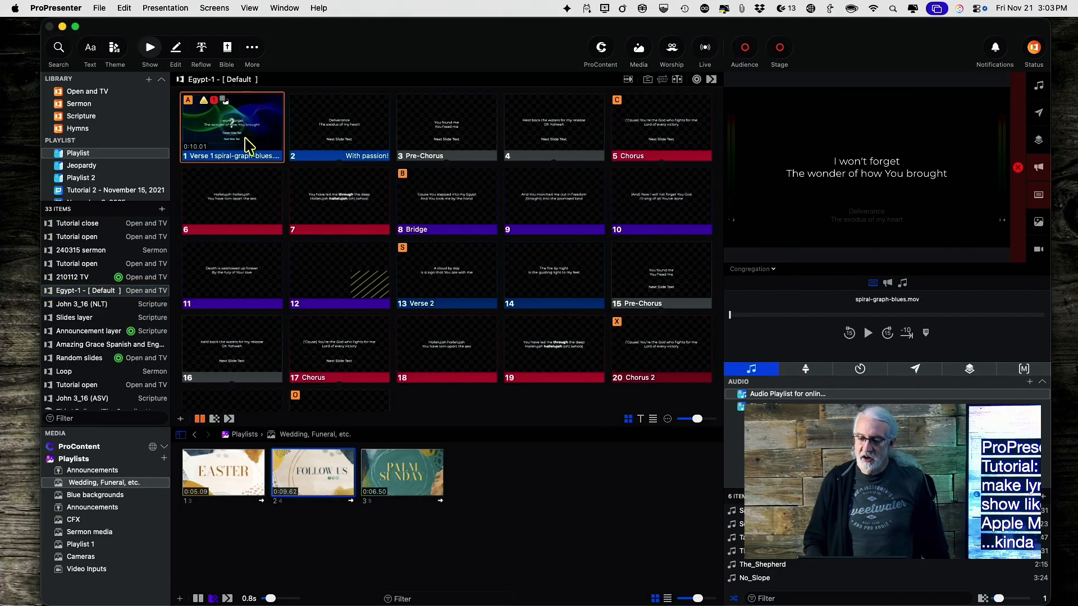
pyautogui.moveTo(823, 167)
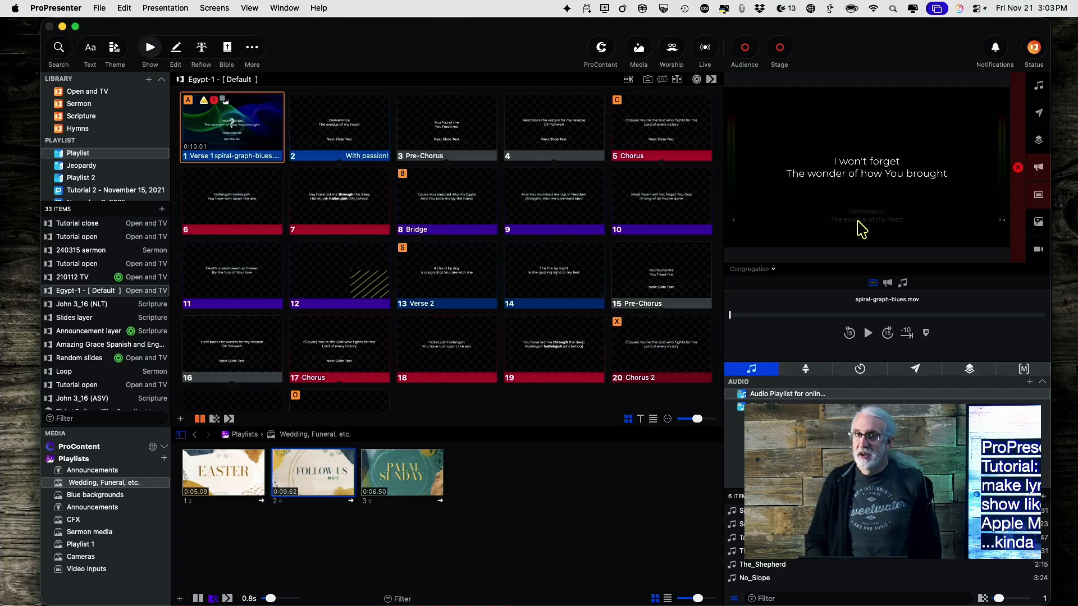
pyautogui.moveTo(871, 228)
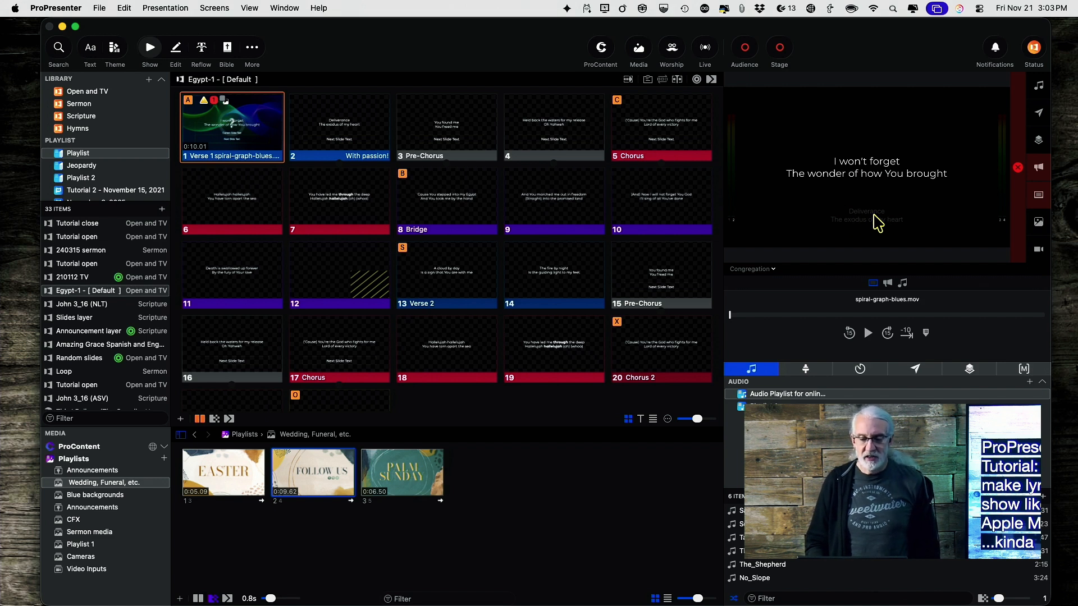
pyautogui.click(339, 127)
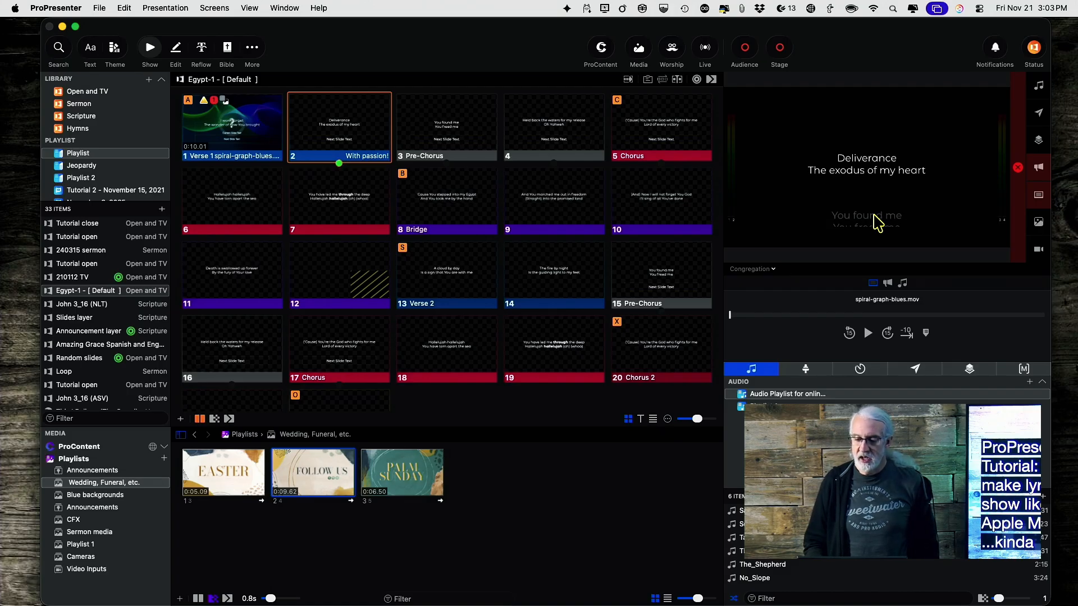
pyautogui.click(446, 127)
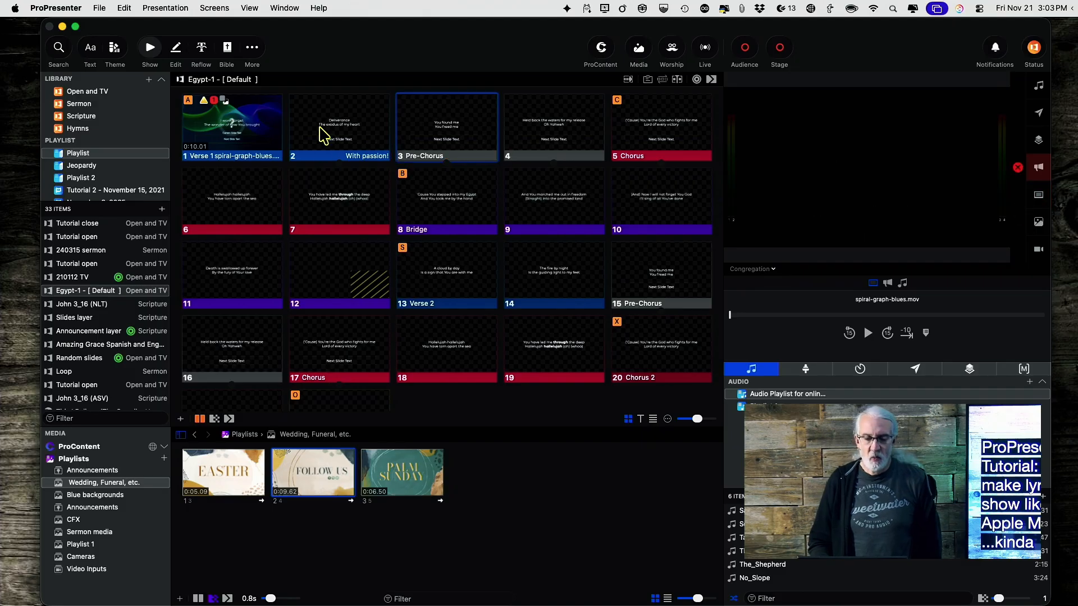
# Step: Alternate between the Deliverance and You found me slides twice to show the faded next line
pyautogui.click(337, 127)
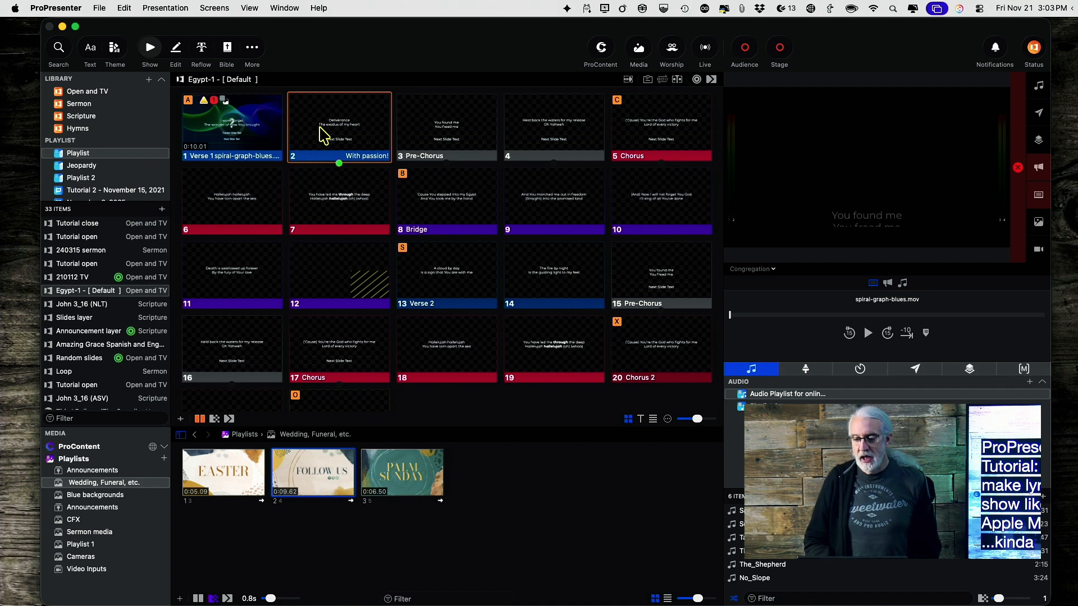
pyautogui.click(445, 126)
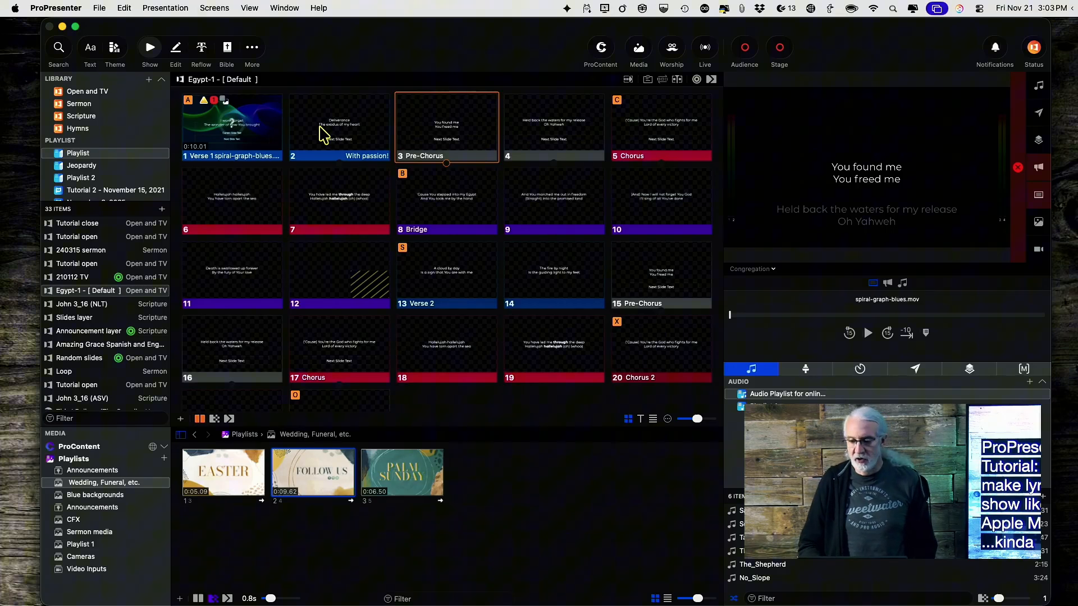
pyautogui.click(339, 128)
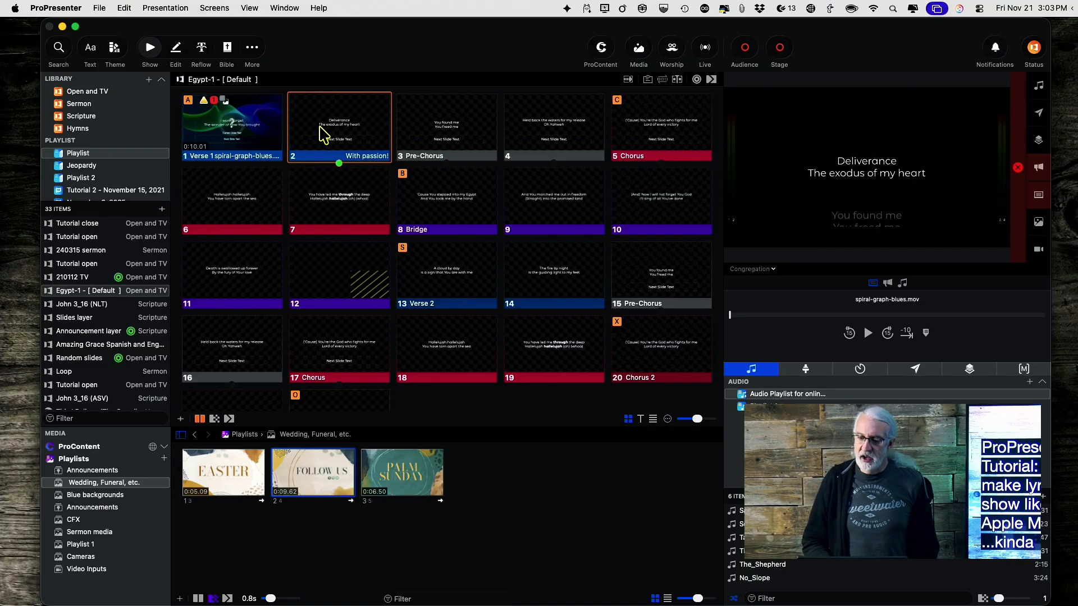
pyautogui.click(446, 128)
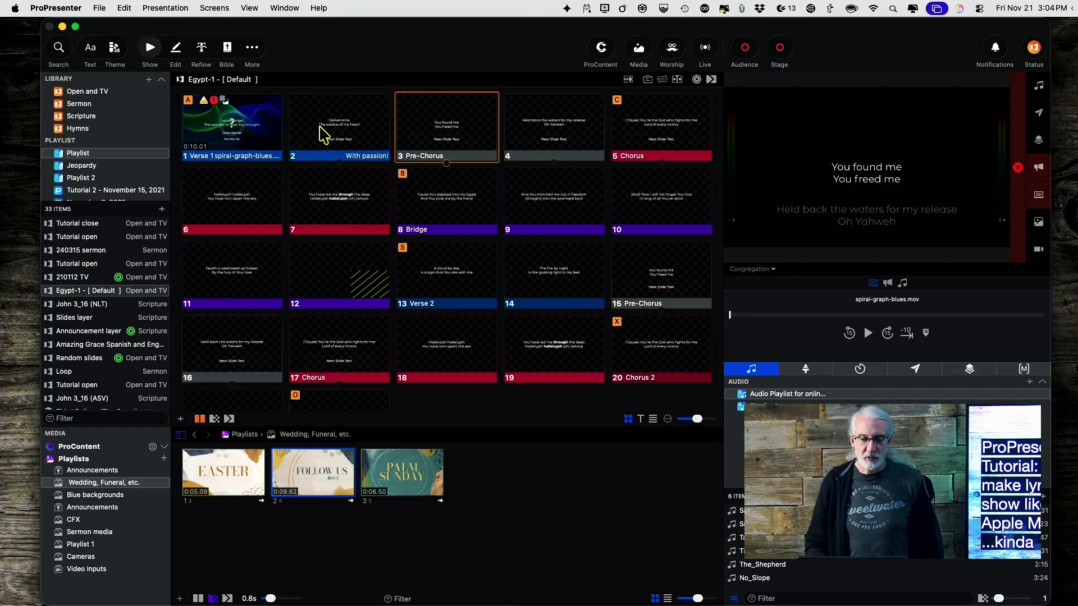
pyautogui.moveTo(349, 154)
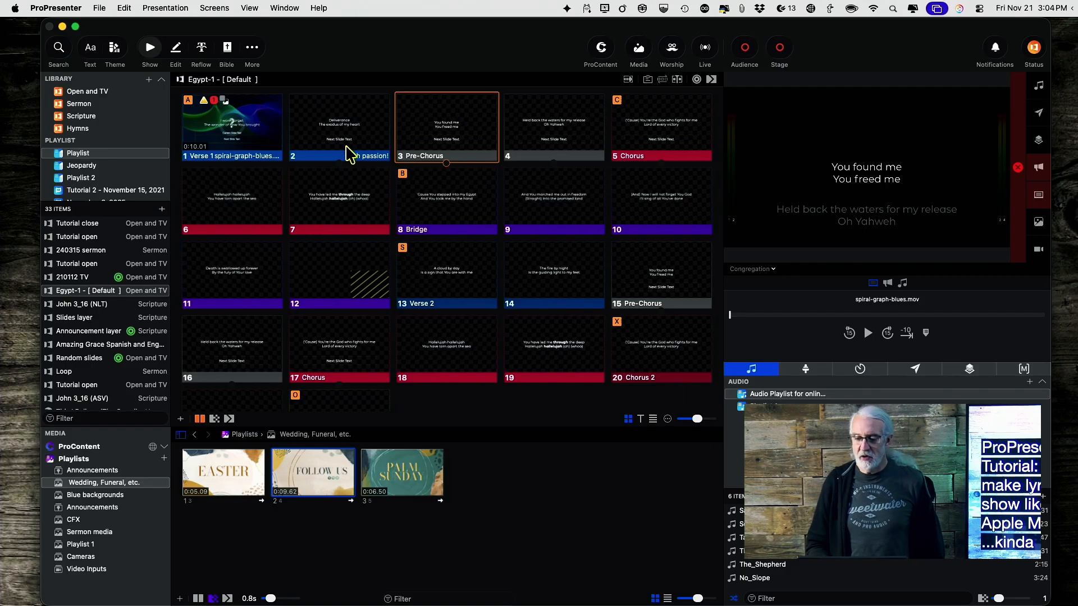
pyautogui.moveTo(343, 148)
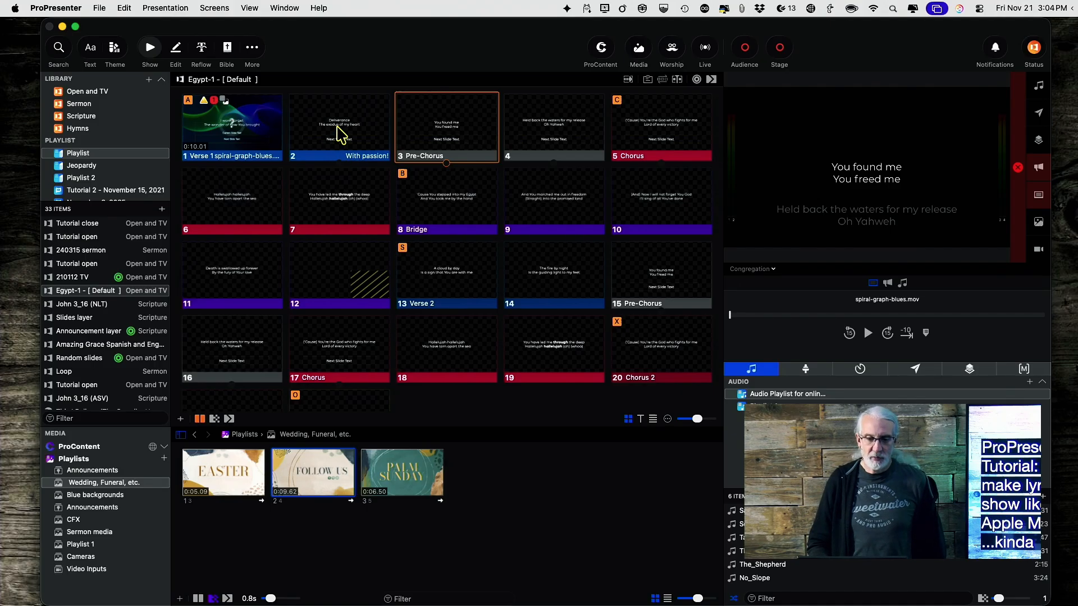
pyautogui.moveTo(340, 123)
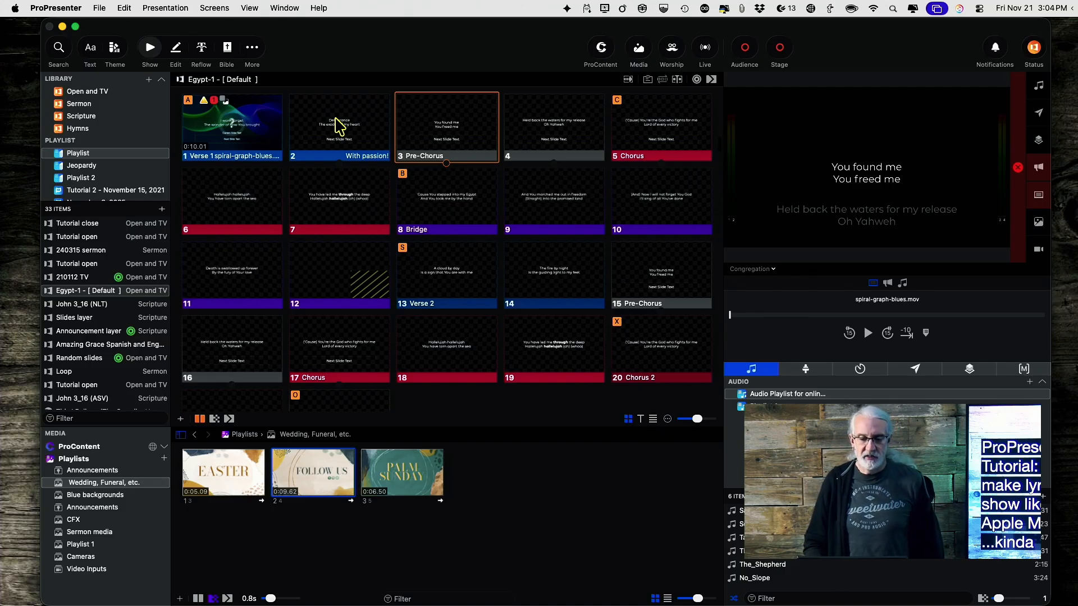
# Step: Edit the Deliverance slide and select its Next Slide Text object to see its build
pyautogui.rightClick(339, 127)
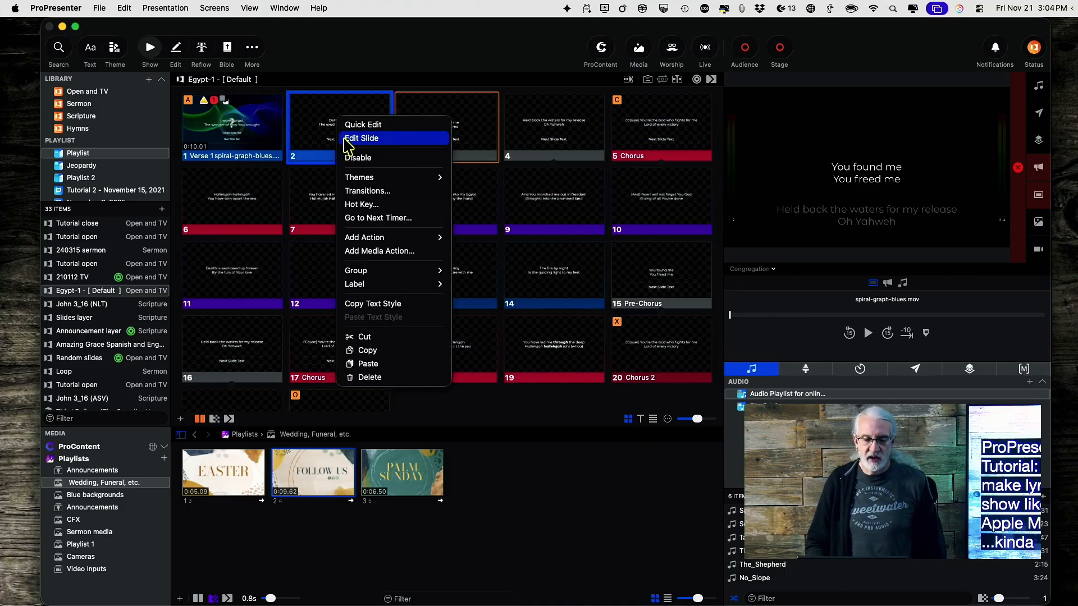
pyautogui.click(361, 138)
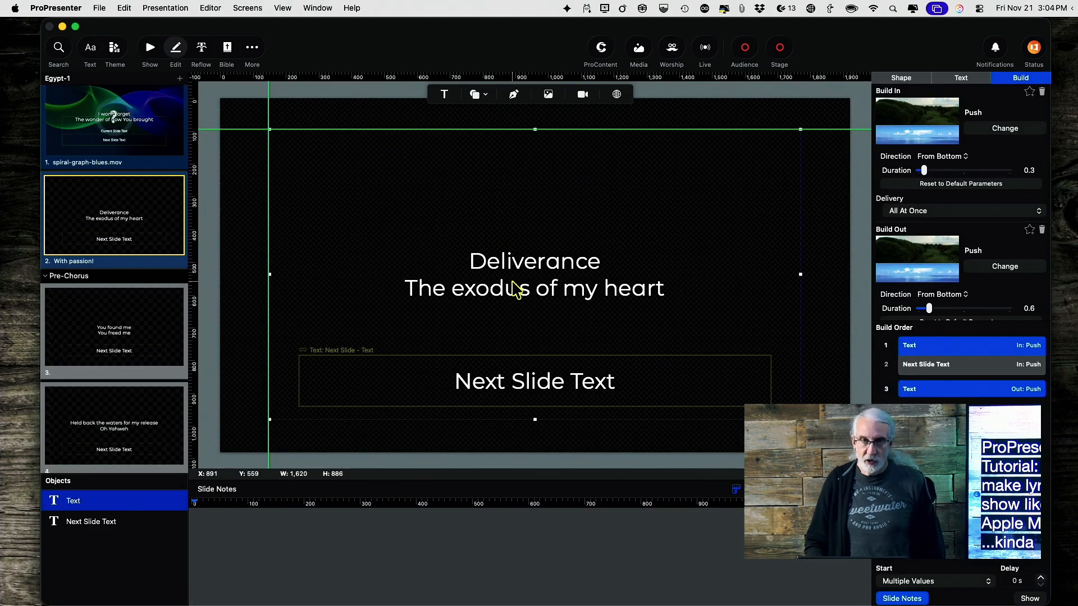
pyautogui.moveTo(91, 529)
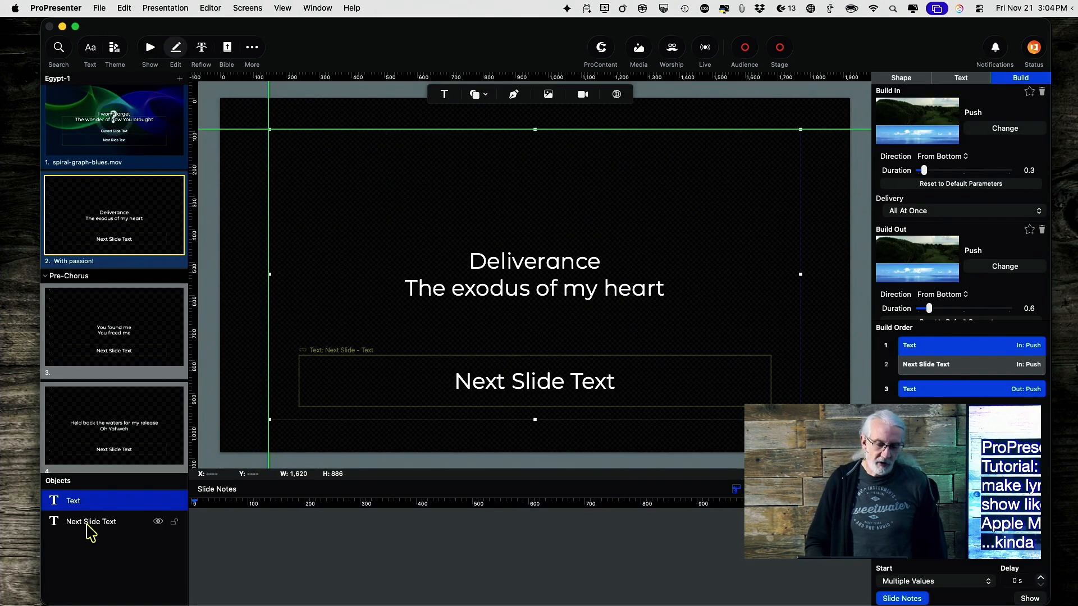
pyautogui.click(91, 521)
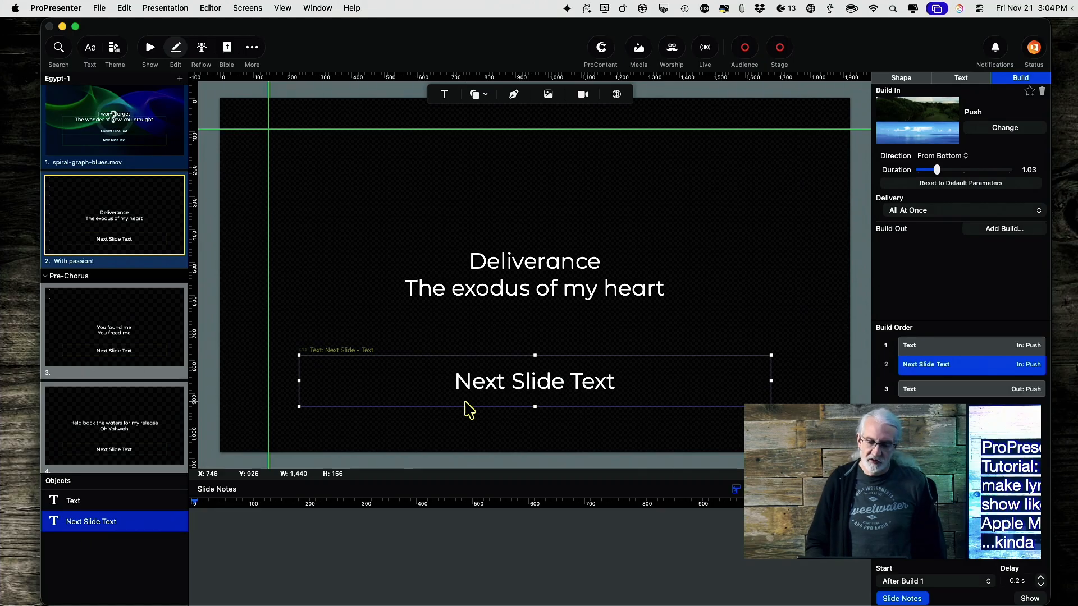
pyautogui.moveTo(509, 392)
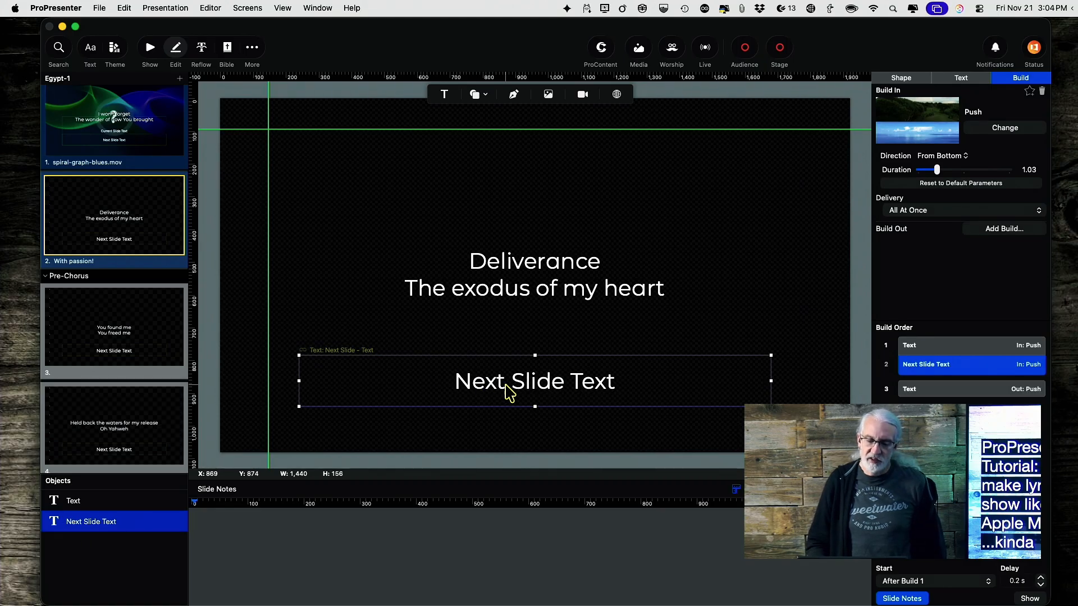
pyautogui.moveTo(562, 394)
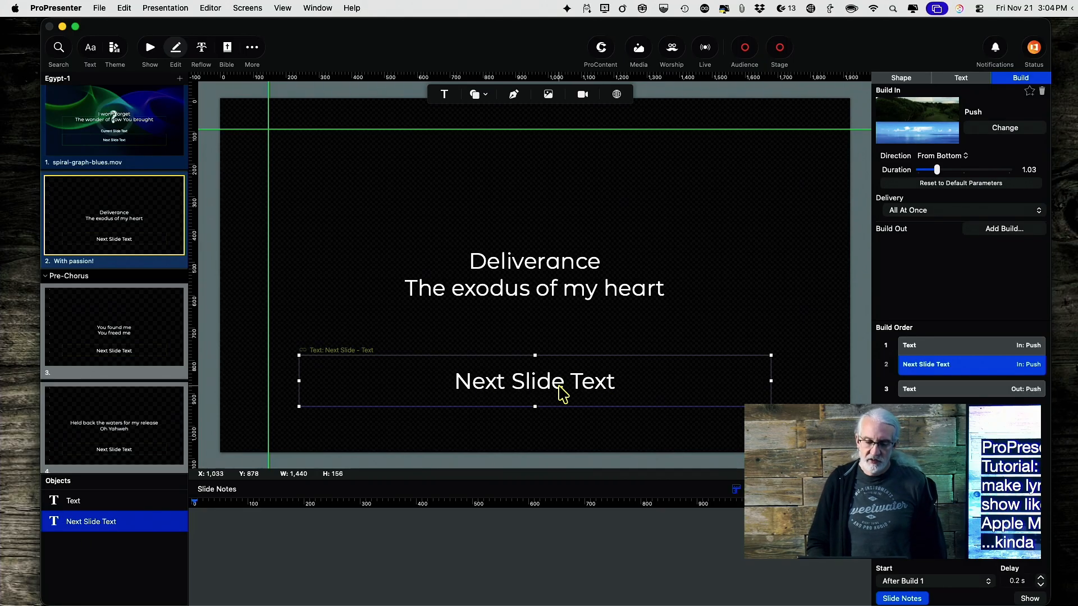
pyautogui.moveTo(482, 267)
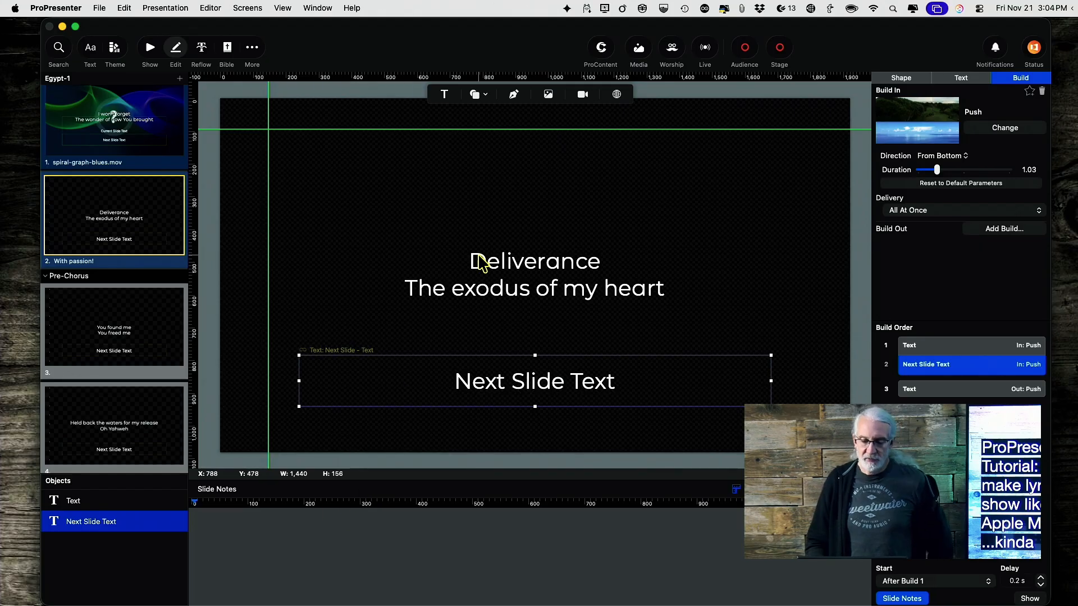
pyautogui.moveTo(494, 394)
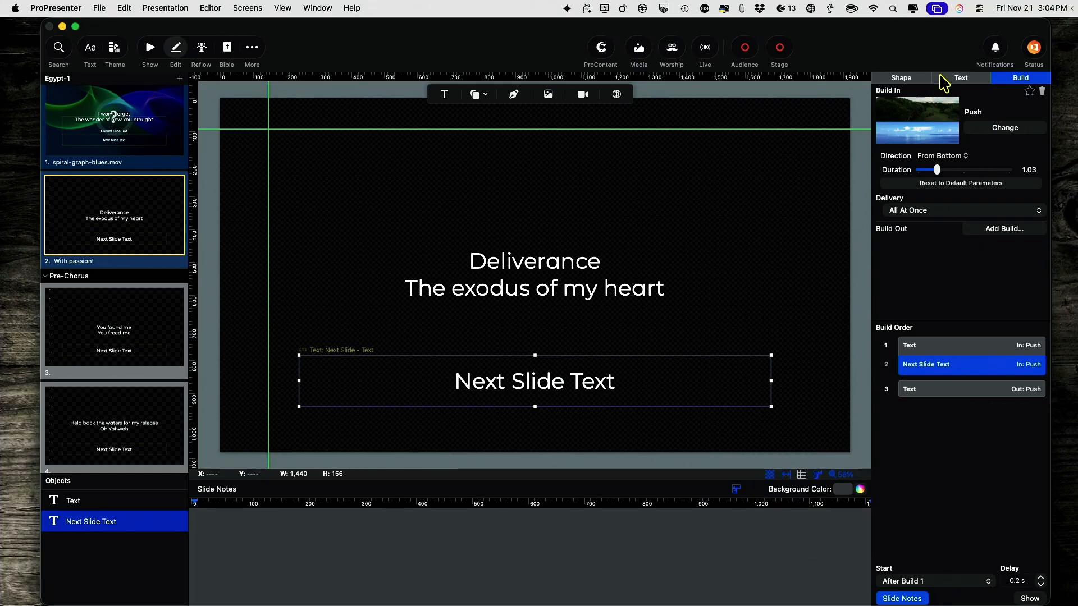
# Step: Confirm Next Slide Text is linked to Next Slide, then view the lyric Text object's builds
pyautogui.click(960, 77)
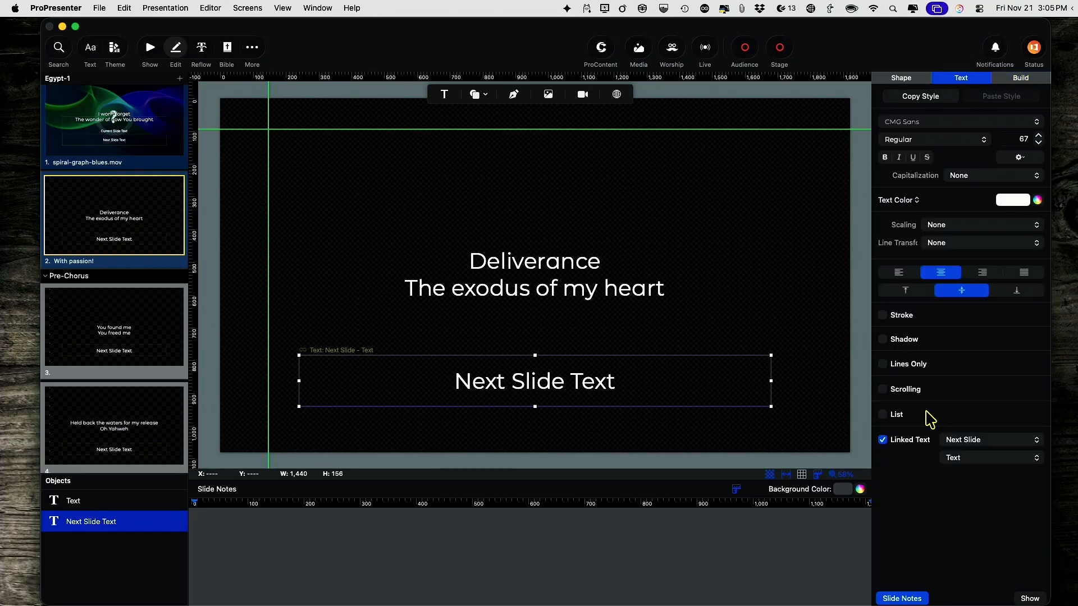
pyautogui.moveTo(957, 465)
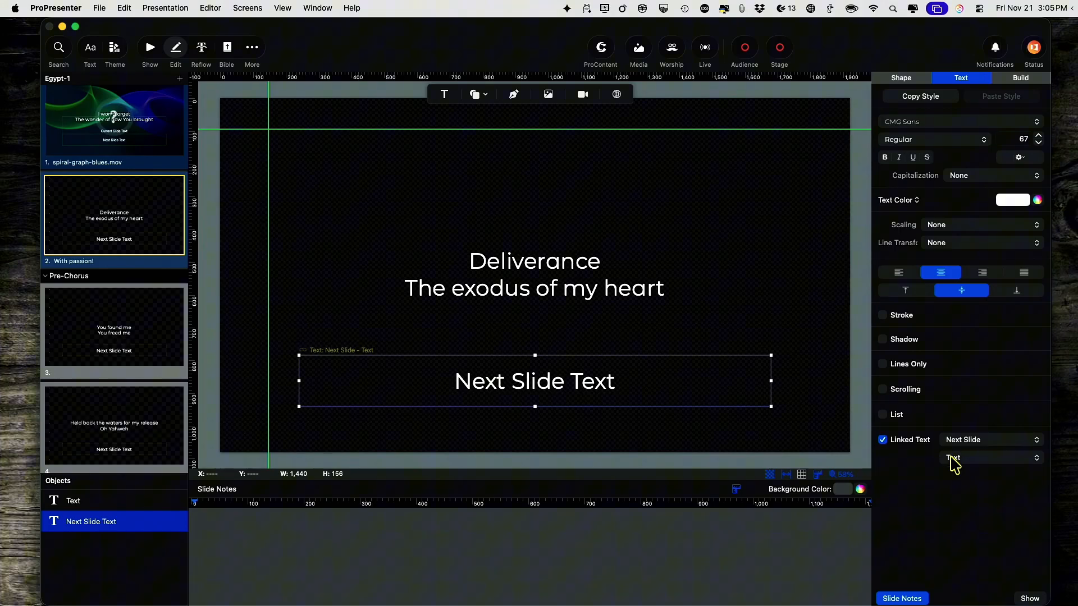
pyautogui.moveTo(942, 474)
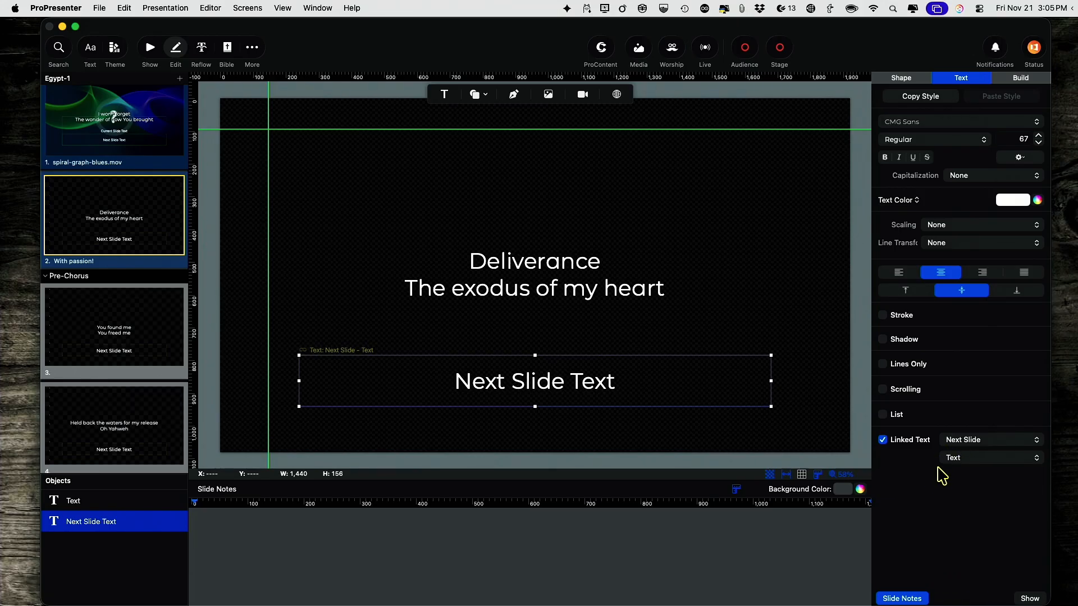
pyautogui.moveTo(585, 393)
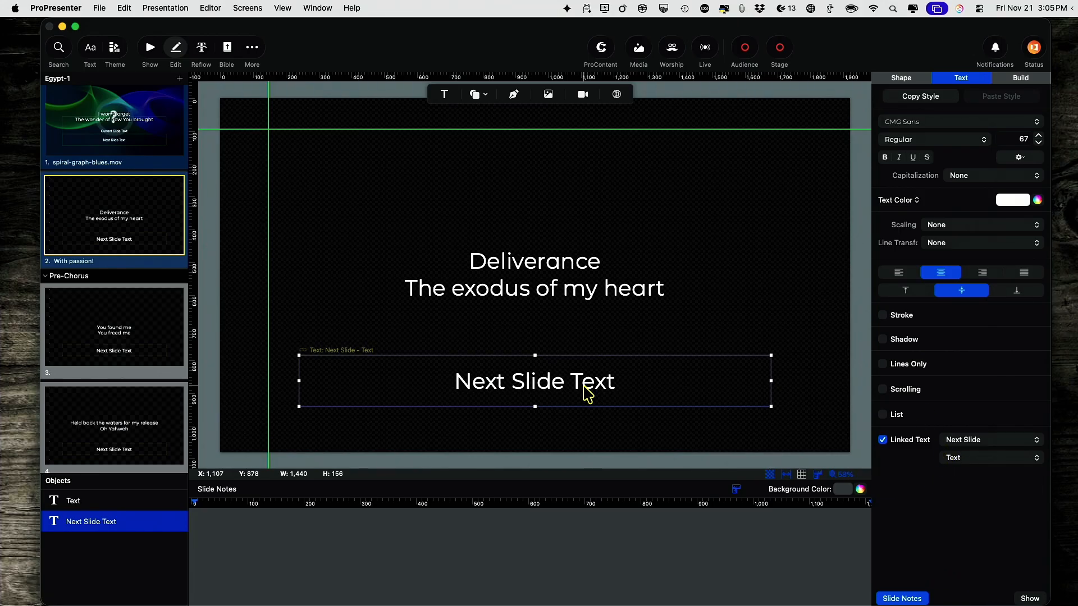
pyautogui.click(74, 501)
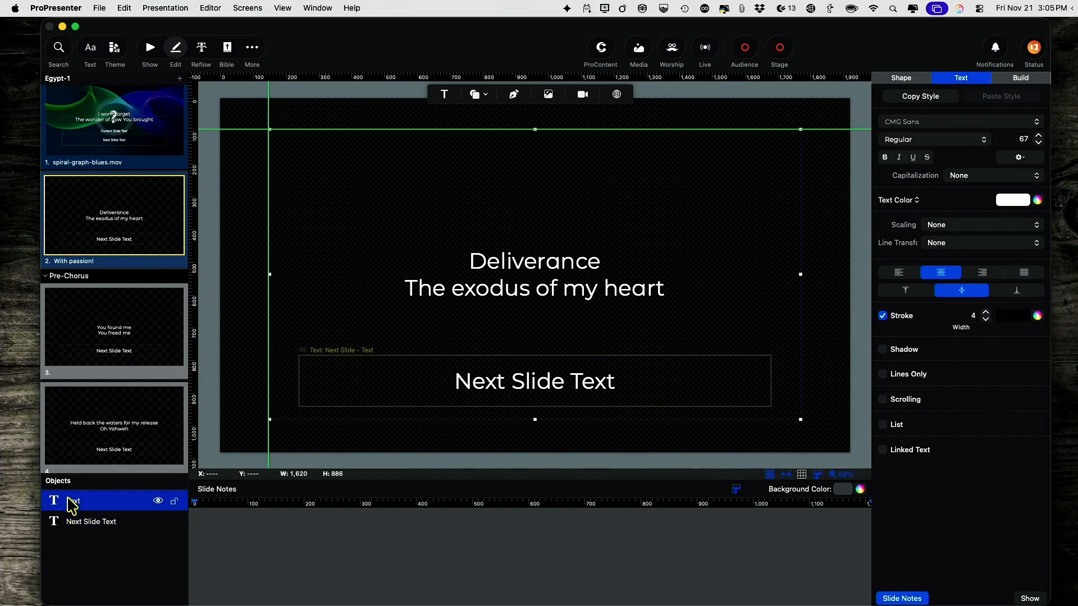
pyautogui.moveTo(1036, 83)
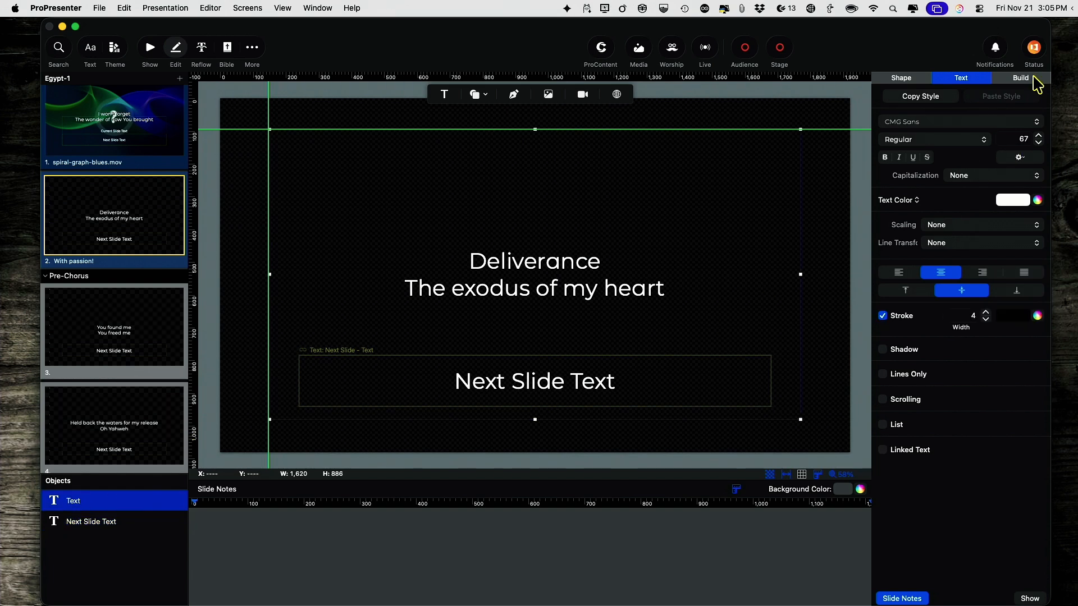
pyautogui.click(1020, 78)
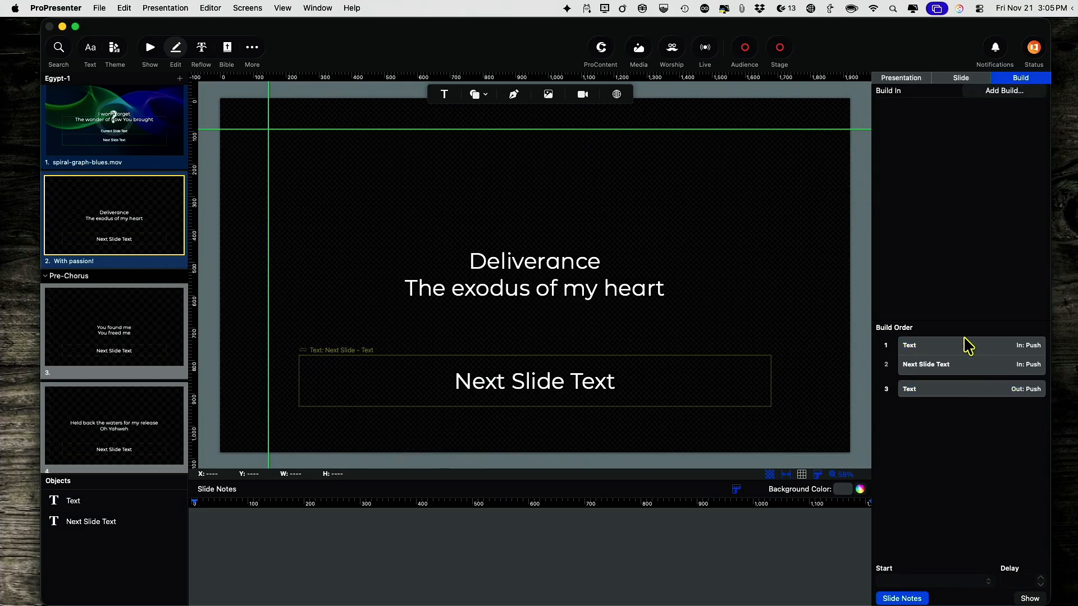
# Step: Review the lyric text's Push build-in and its Push build-out set to start on click
pyautogui.click(935, 345)
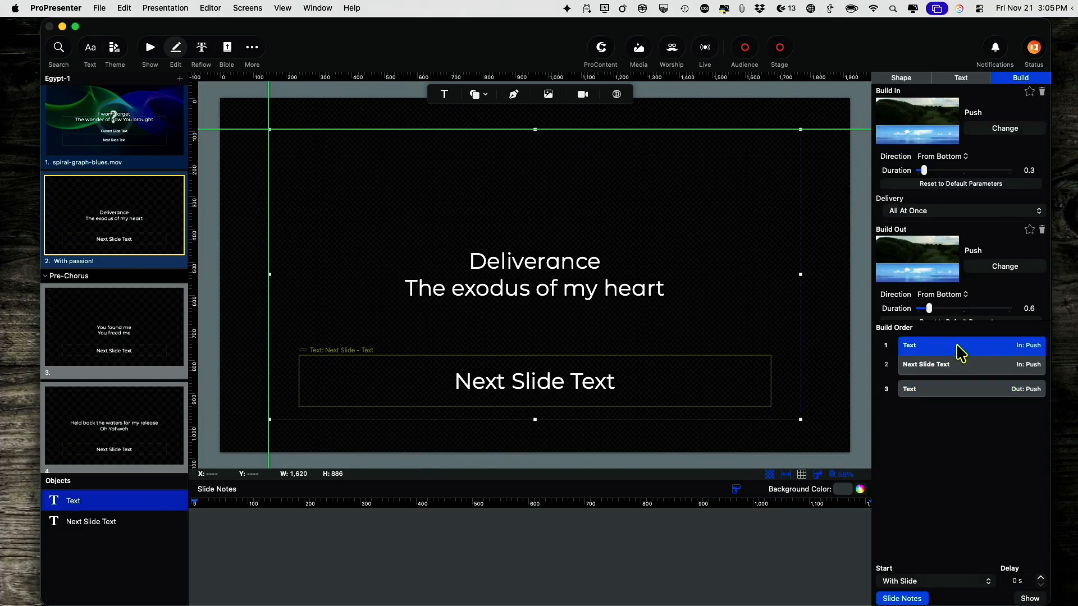
pyautogui.moveTo(938, 342)
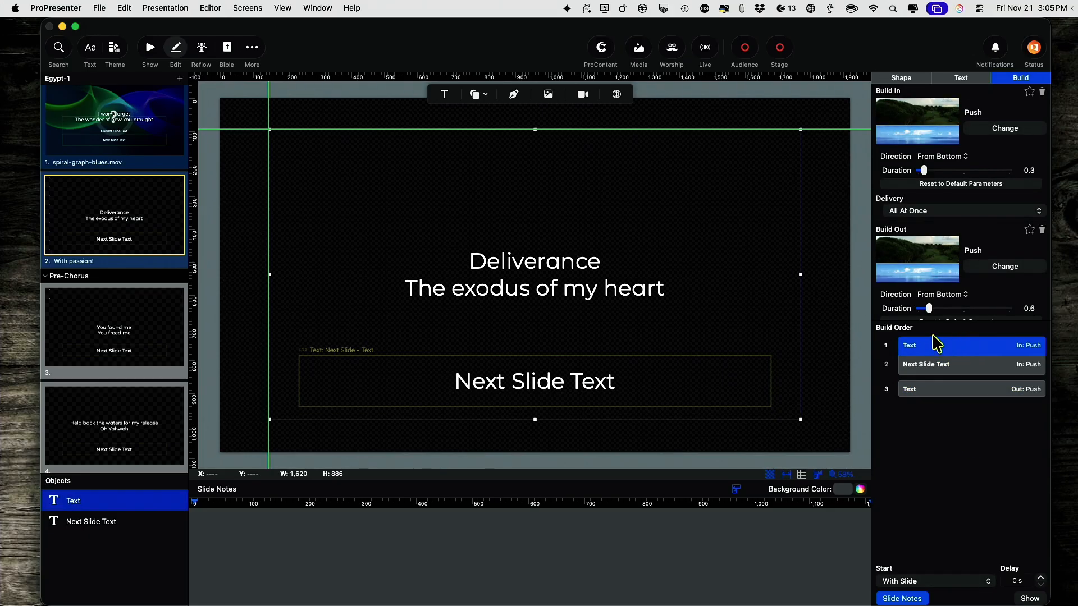
pyautogui.moveTo(939, 163)
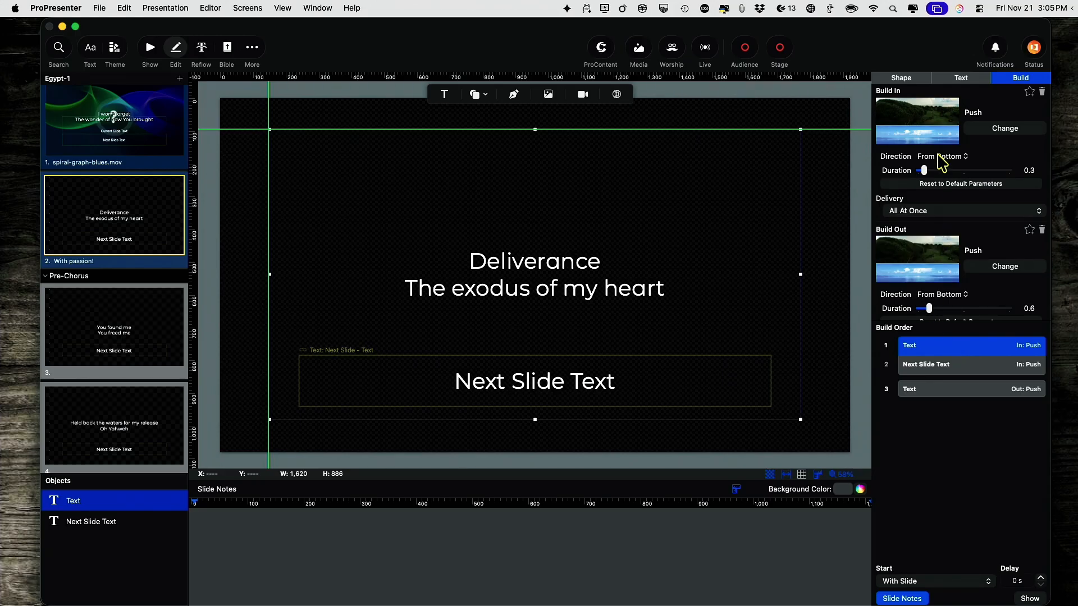
pyautogui.moveTo(915, 491)
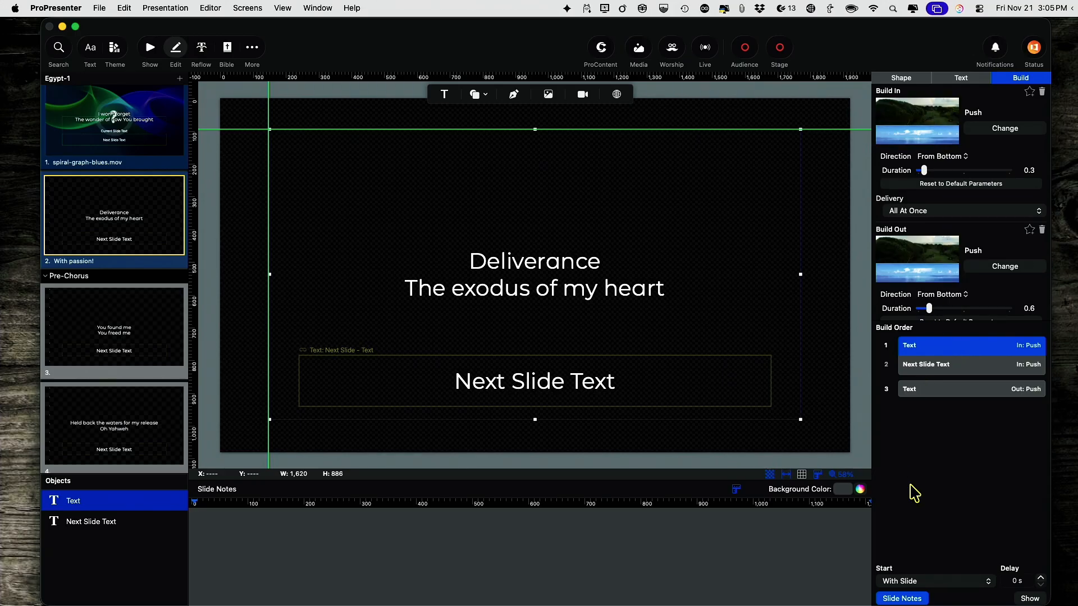
pyautogui.moveTo(924, 587)
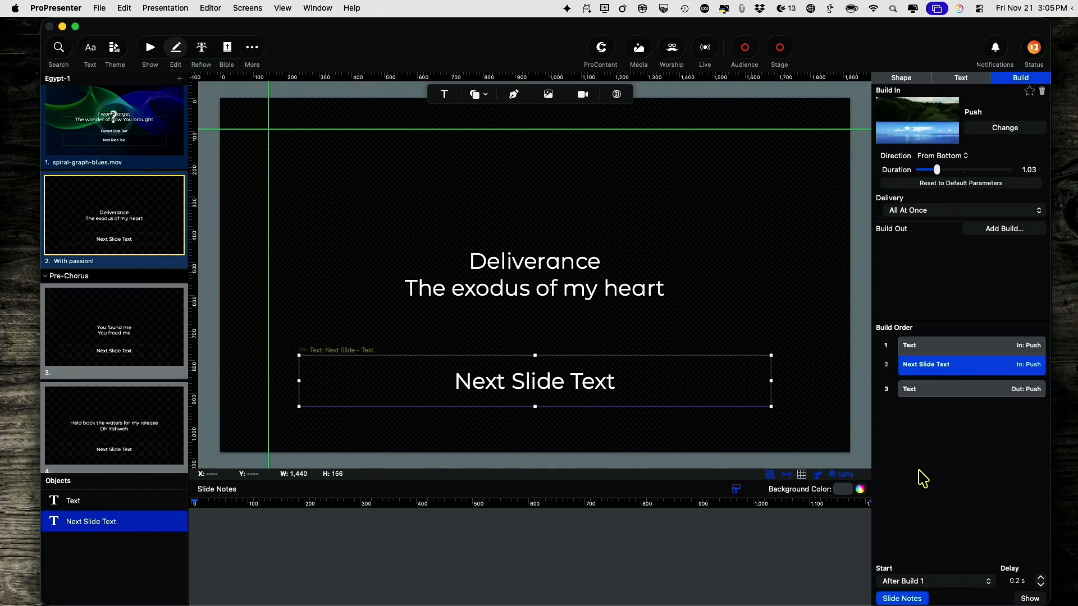
pyautogui.moveTo(662, 394)
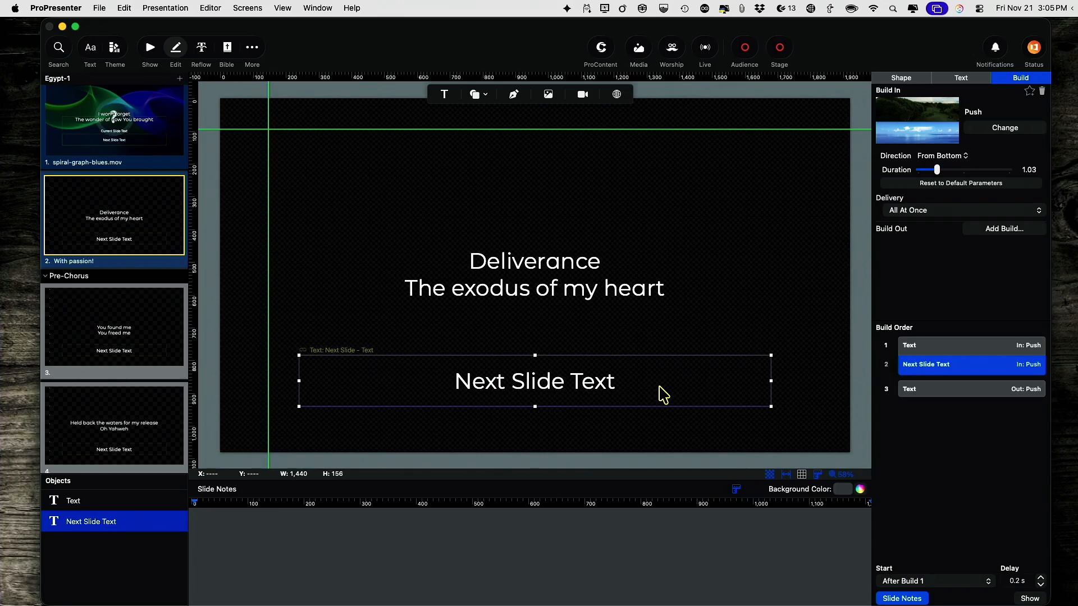
pyautogui.moveTo(929, 347)
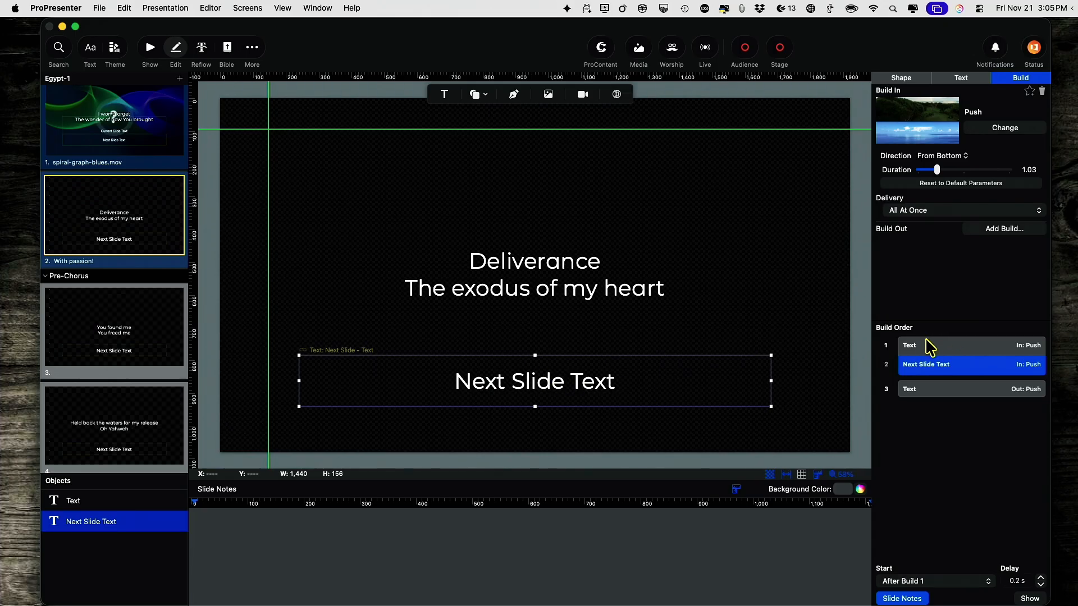
pyautogui.moveTo(947, 393)
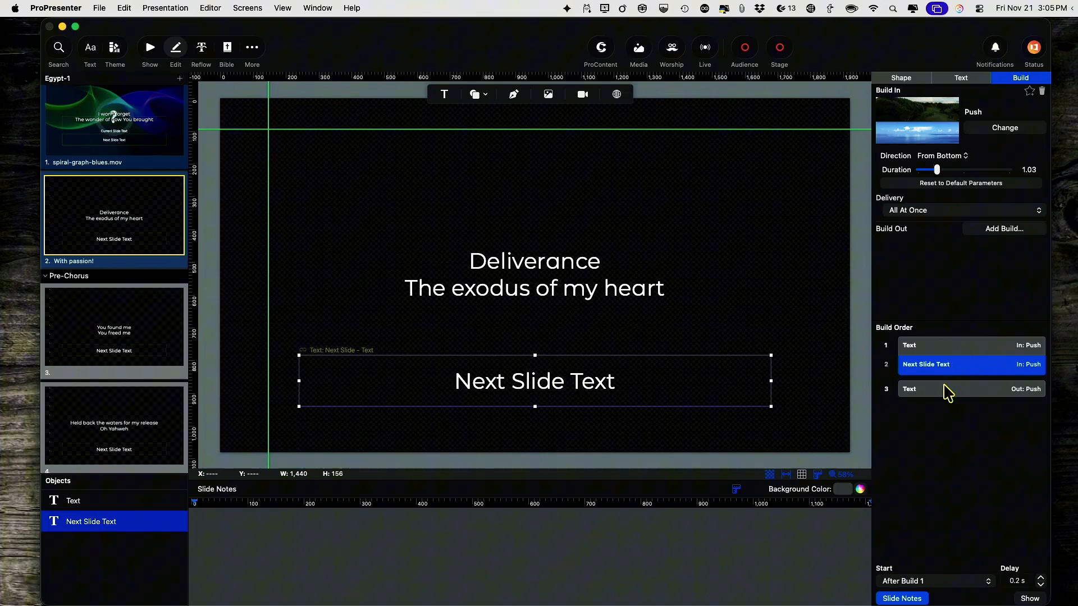
pyautogui.click(949, 388)
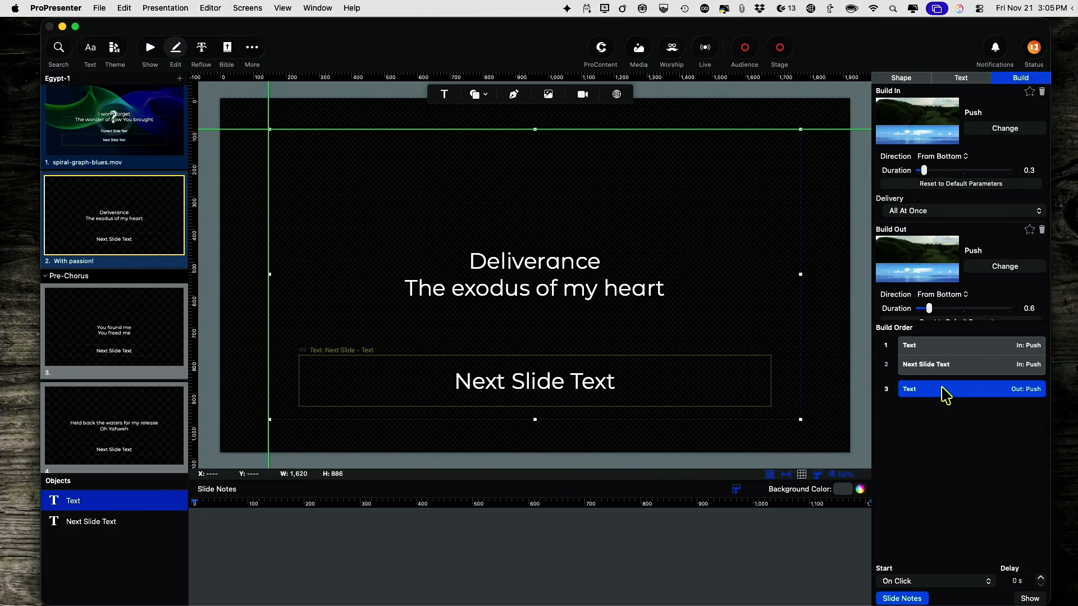
pyautogui.moveTo(960, 399)
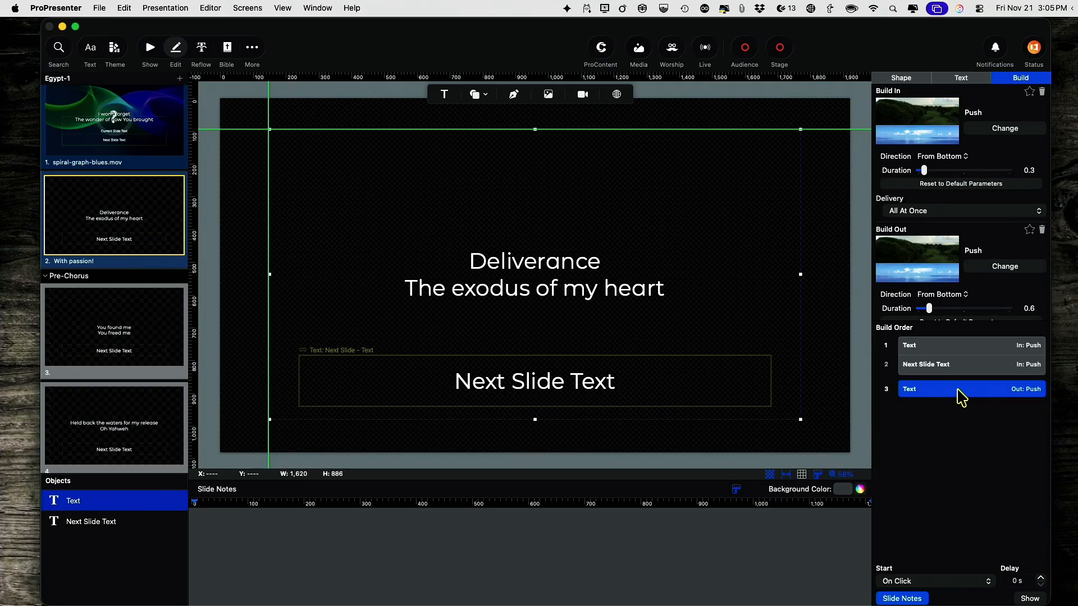
pyautogui.moveTo(538, 241)
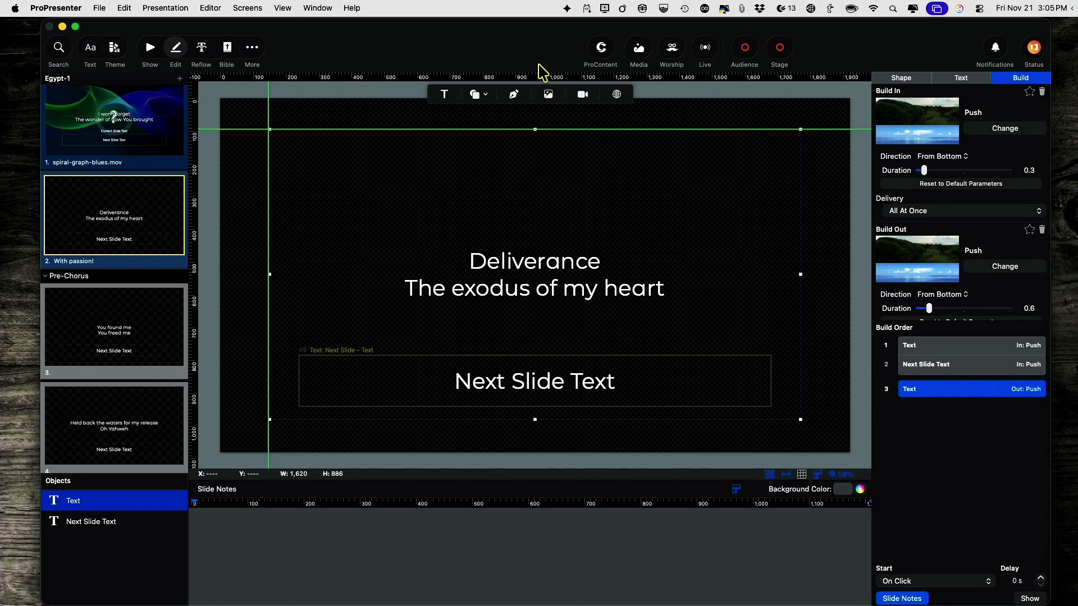
pyautogui.moveTo(531, 332)
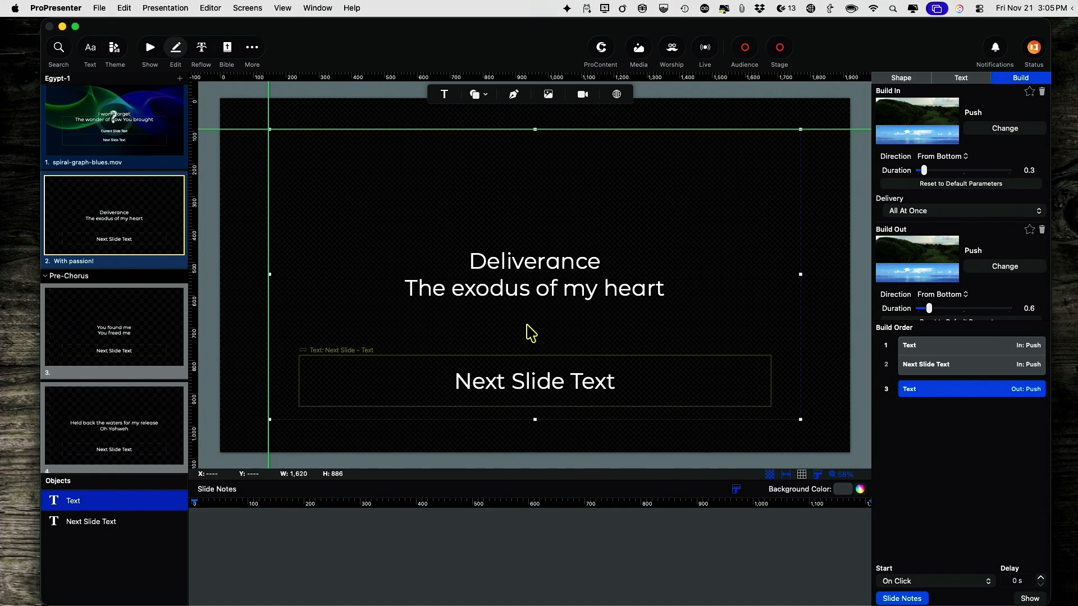
pyautogui.moveTo(545, 385)
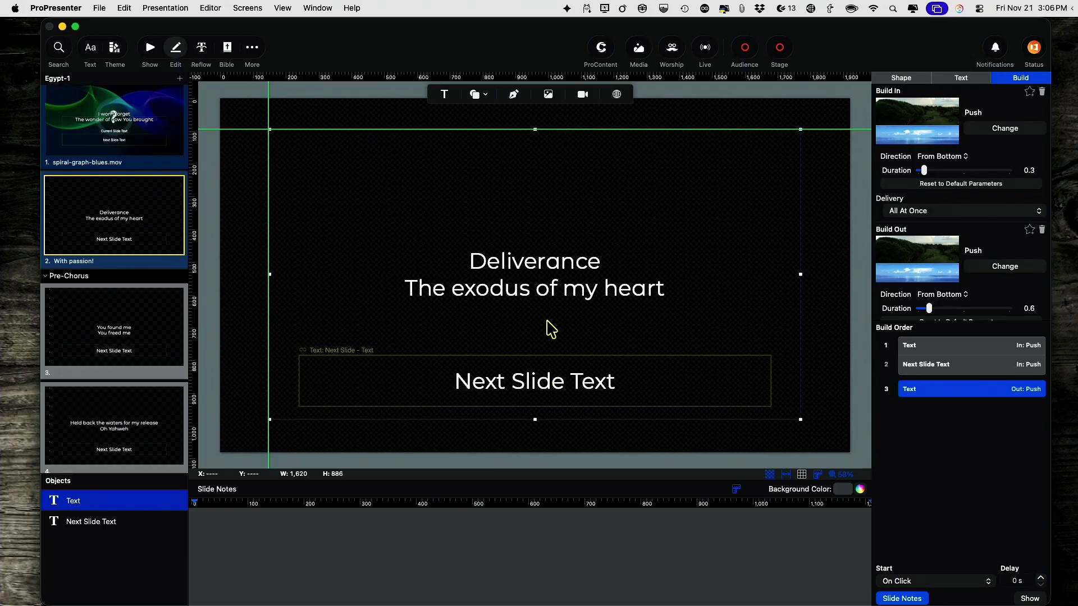
pyautogui.moveTo(553, 392)
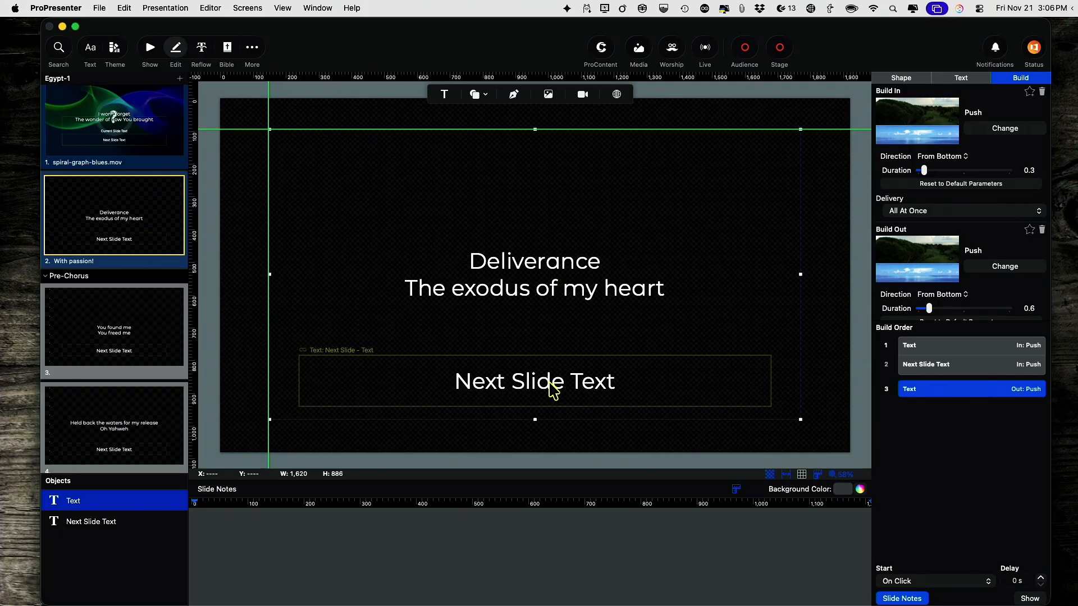
pyautogui.moveTo(537, 400)
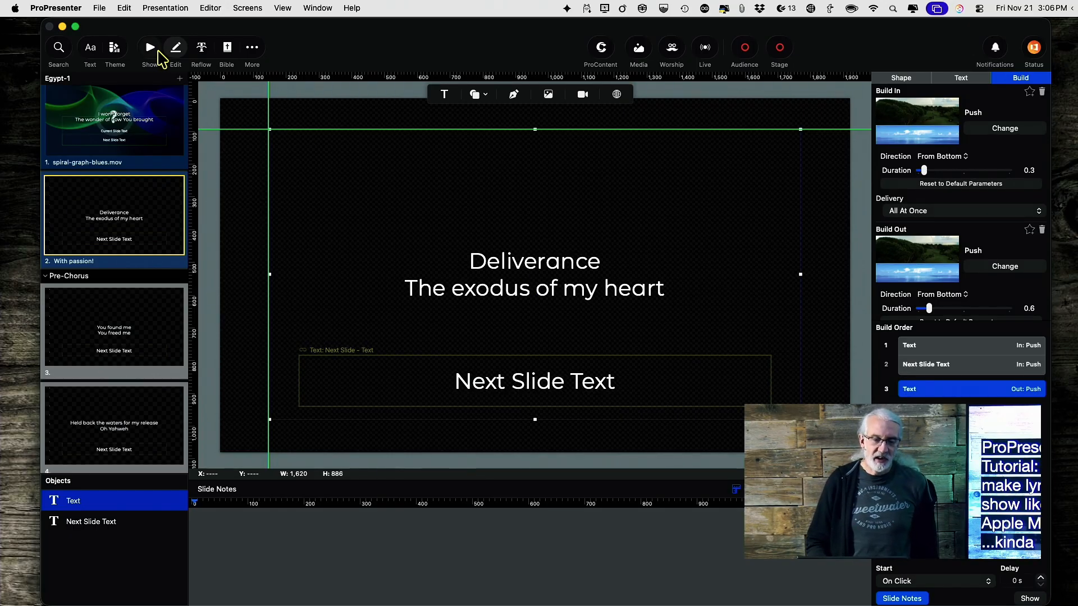
# Step: Return from the editor to the Egypt-1 slide grid via Show
pyautogui.click(150, 48)
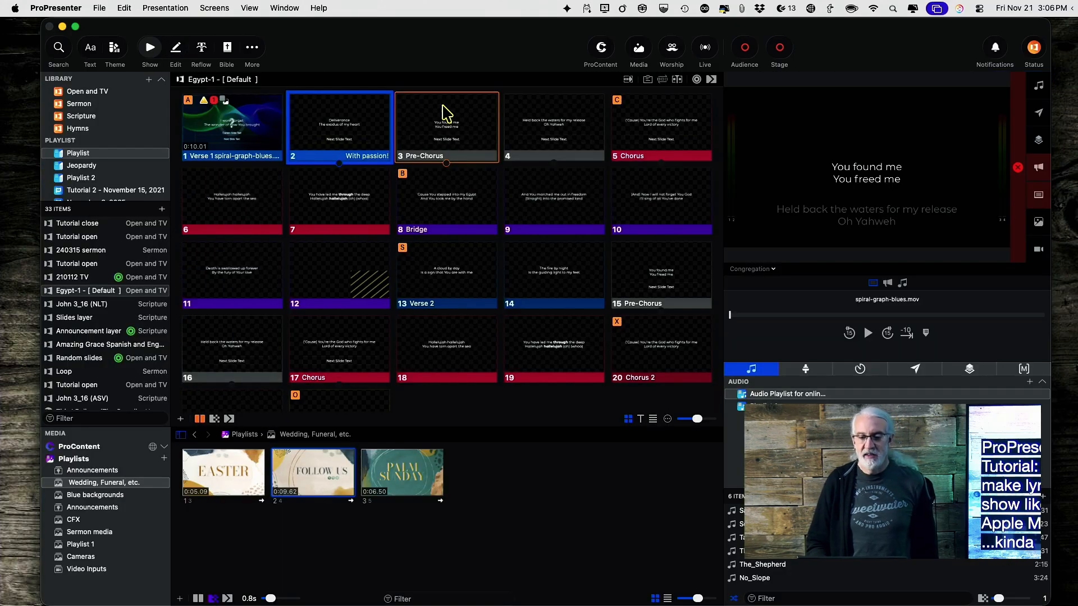
pyautogui.moveTo(247, 206)
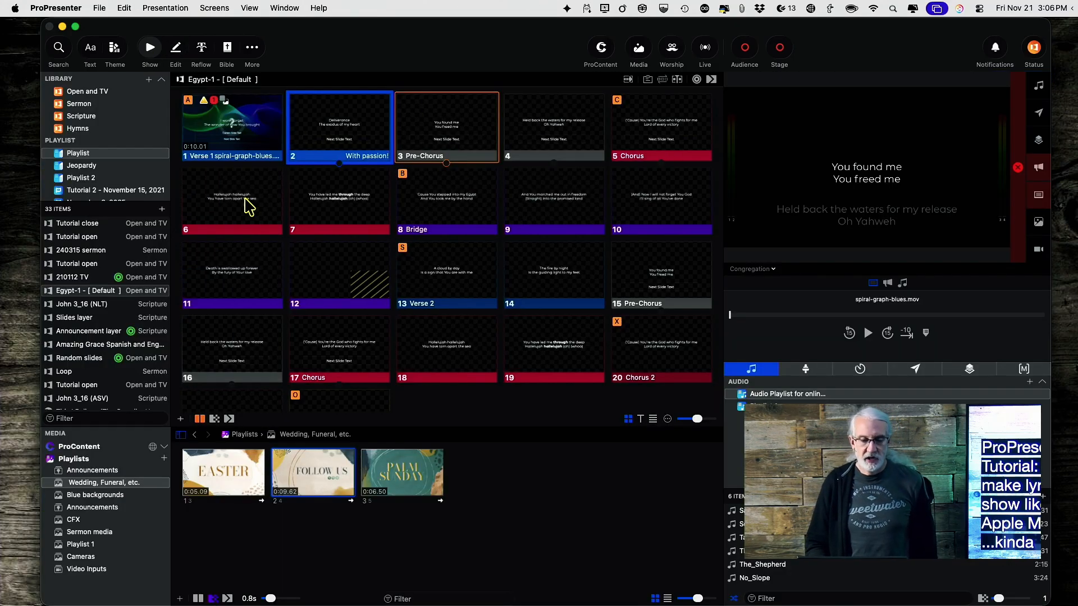
pyautogui.moveTo(240, 212)
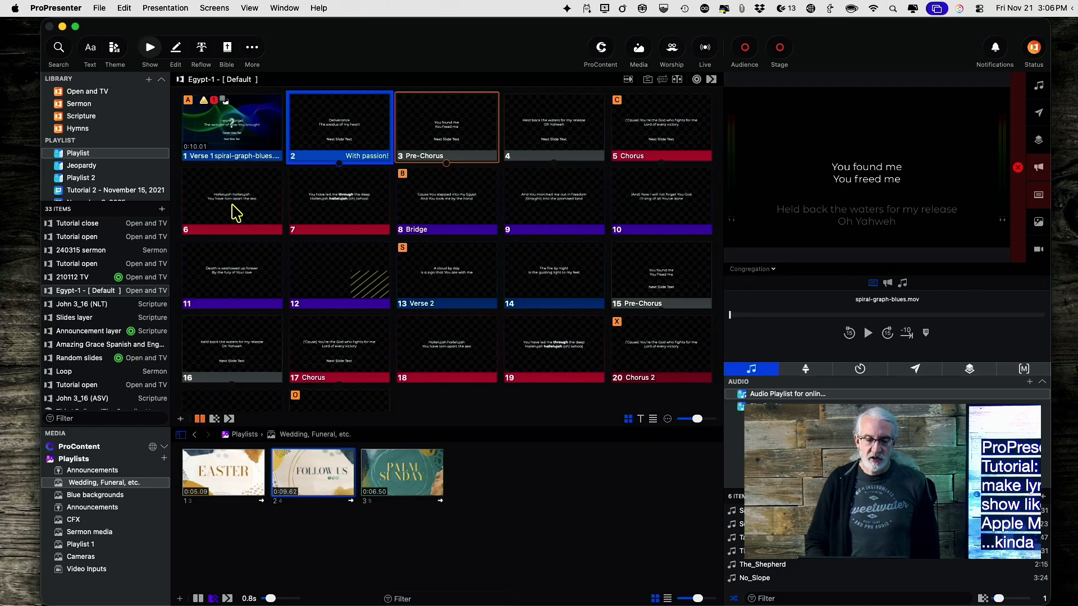
# Step: Bring up the context menu for slide 6, the Hallelujah slide, to choose a theme
pyautogui.rightClick(232, 200)
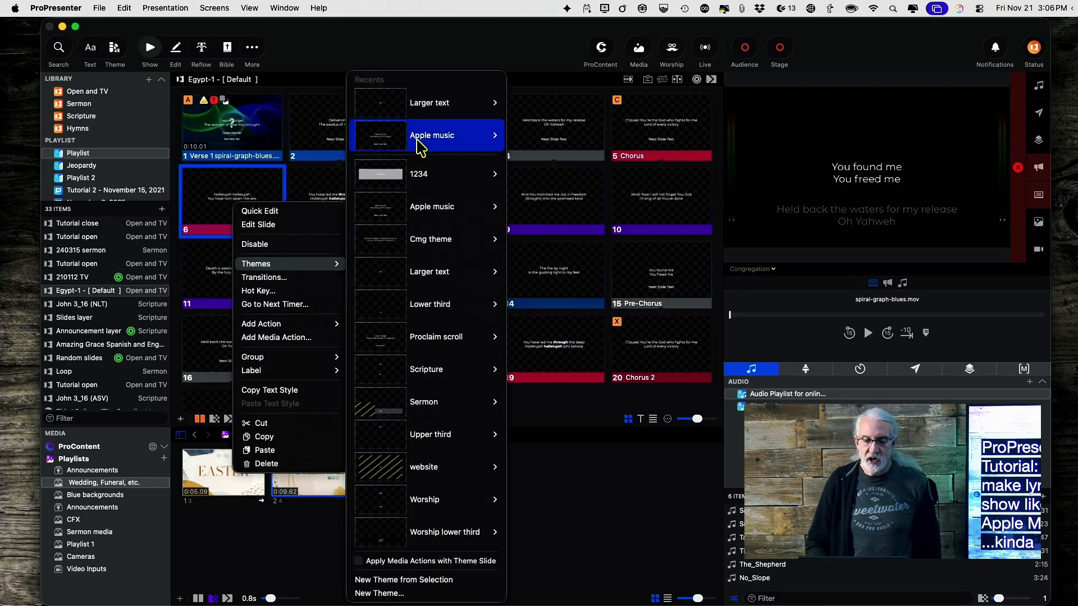
pyautogui.moveTo(431, 135)
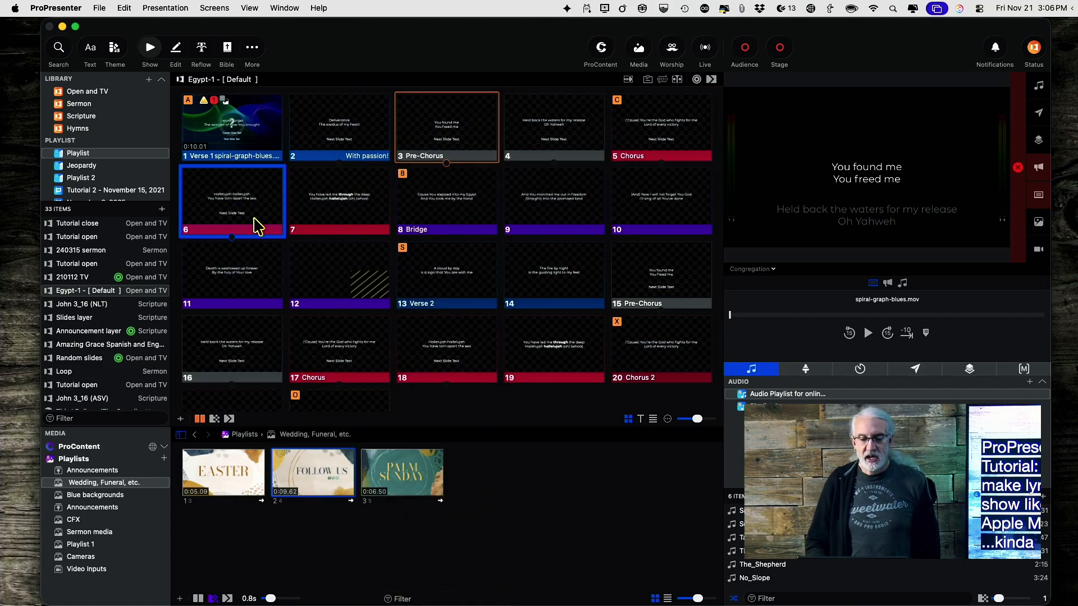
pyautogui.moveTo(635, 89)
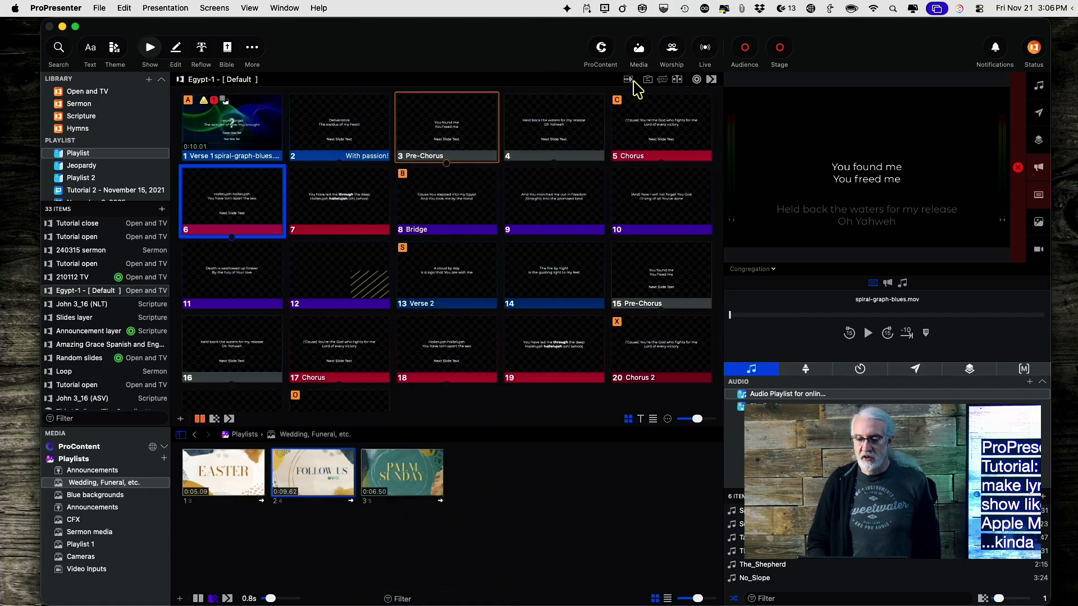
# Step: Present the Chorus slide, then advance to Hallelujah with the next line faded below
pyautogui.click(660, 127)
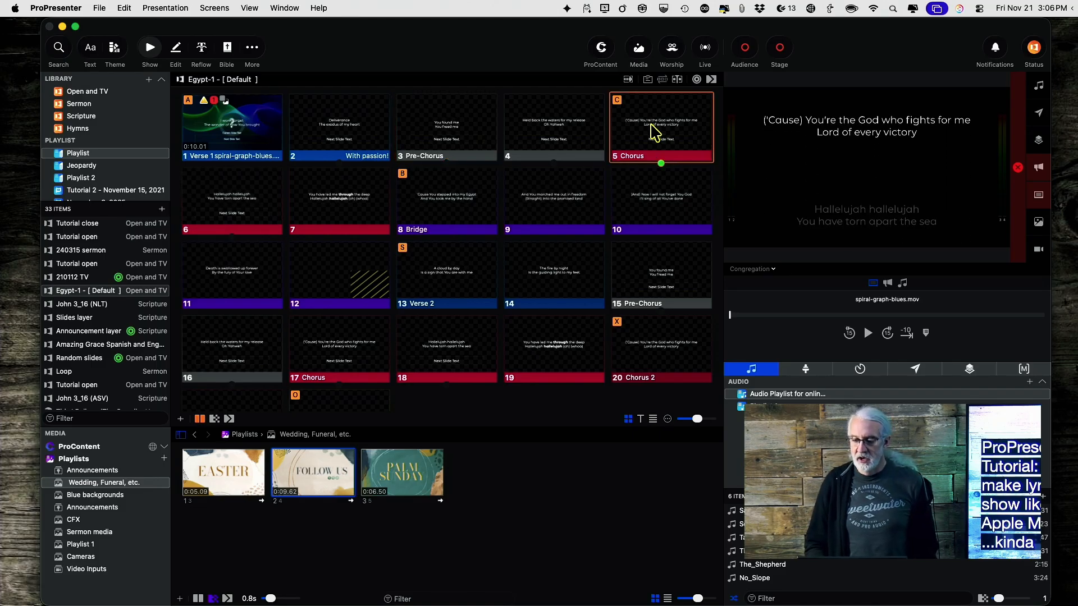
pyautogui.click(231, 200)
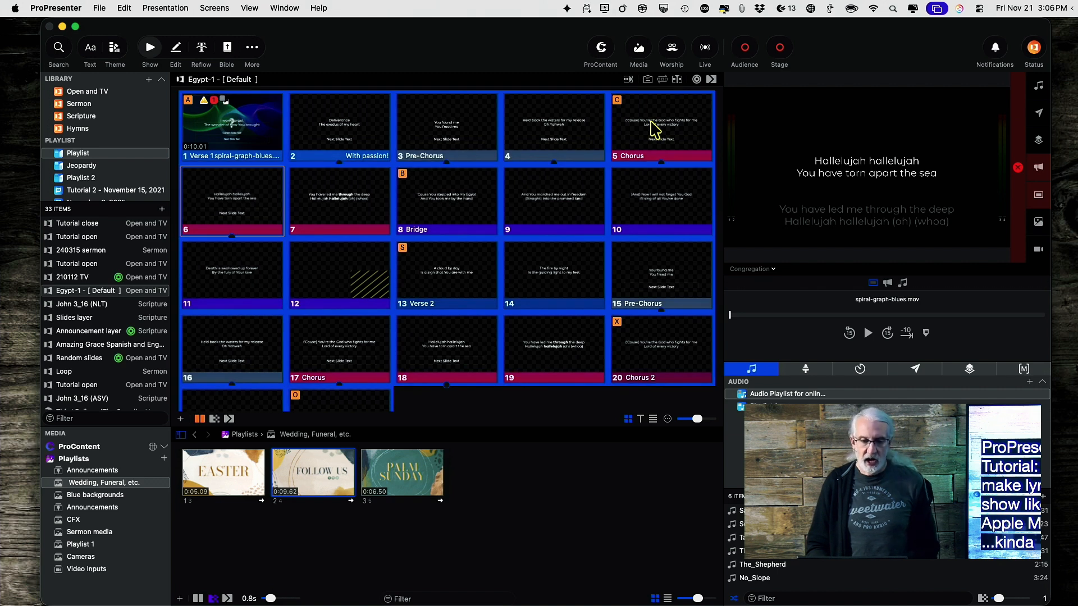
pyautogui.moveTo(524, 230)
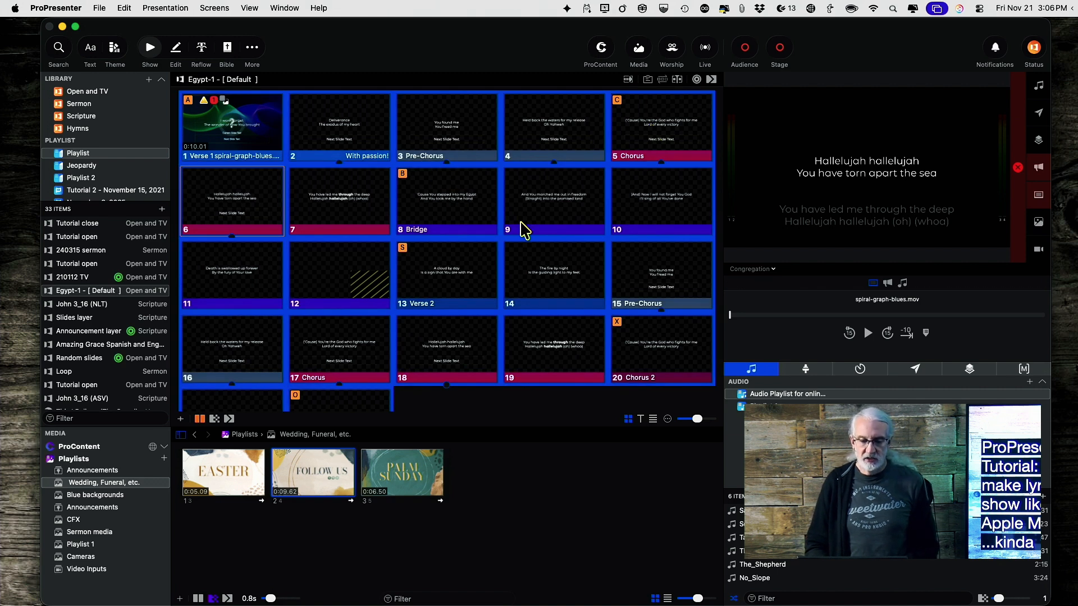
pyautogui.moveTo(472, 305)
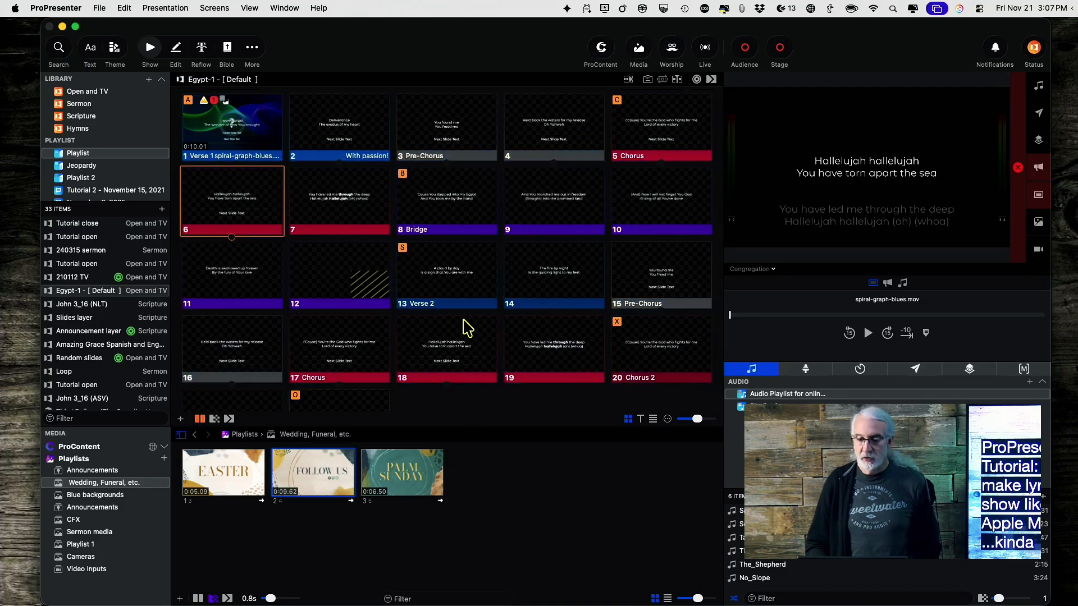
pyautogui.moveTo(240, 195)
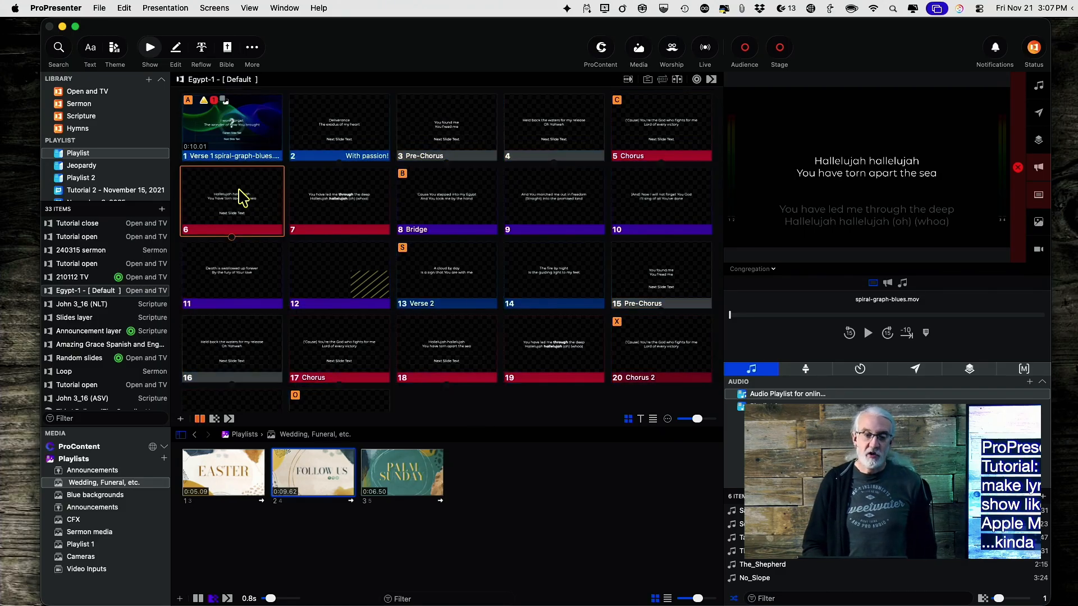
pyautogui.moveTo(378, 295)
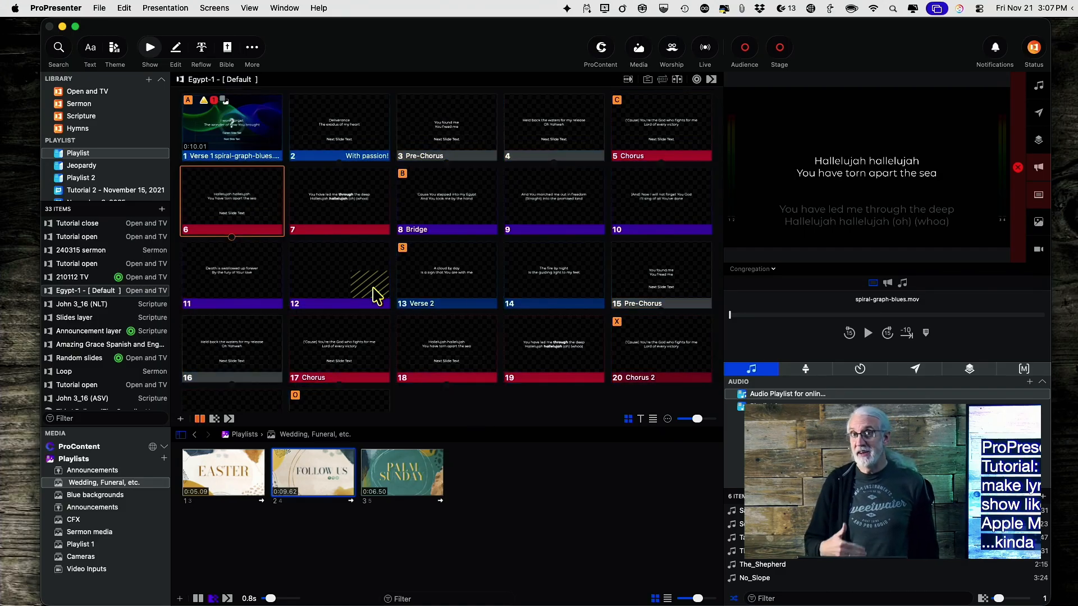